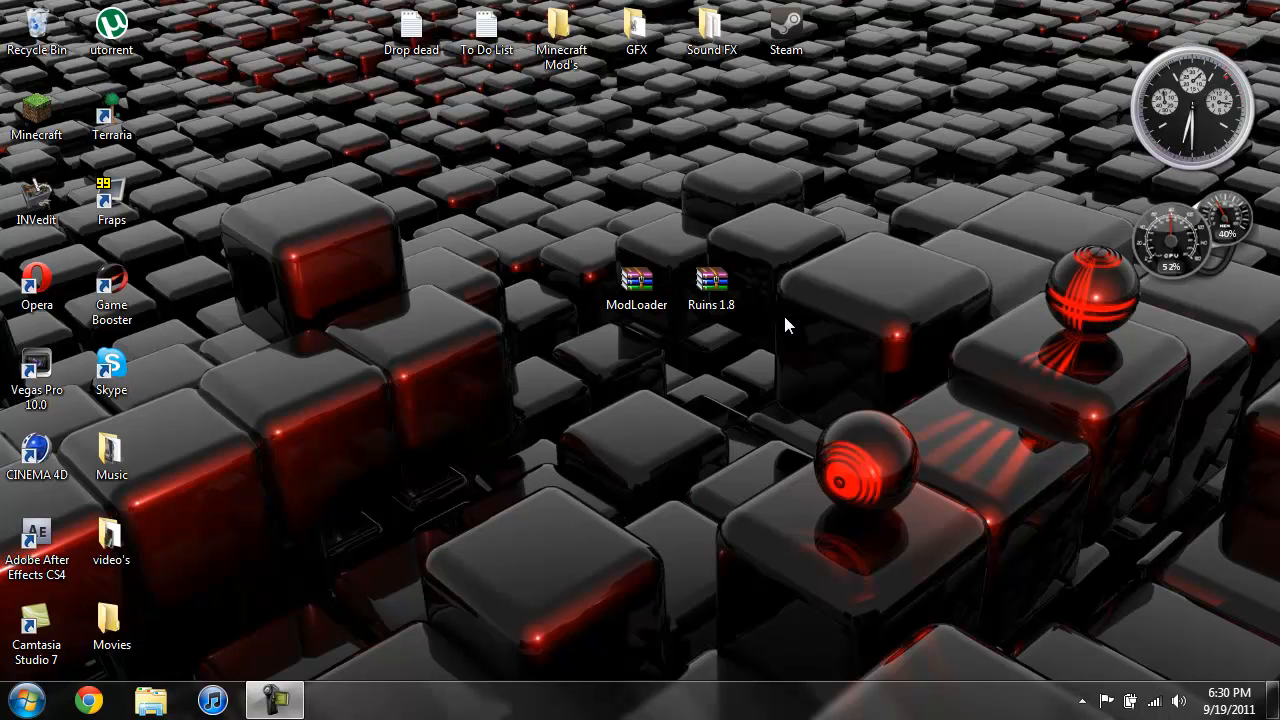
mouse_move(434, 400)
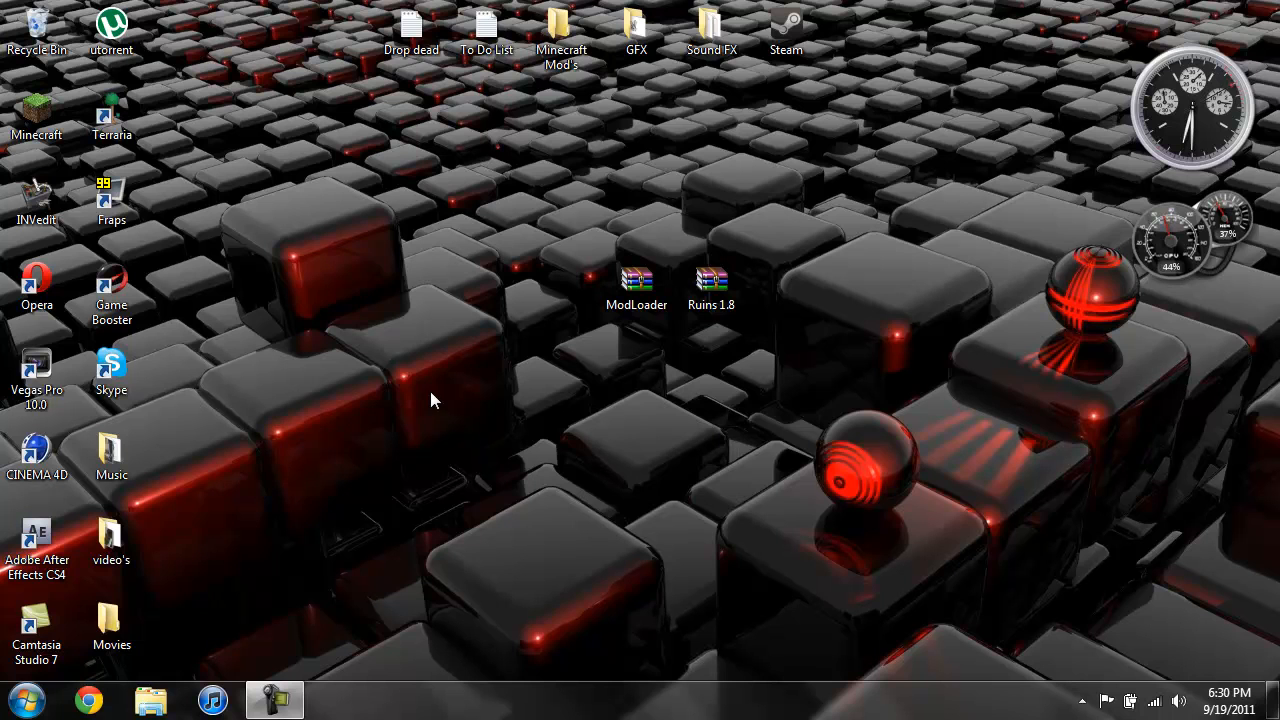
mouse_move(464, 408)
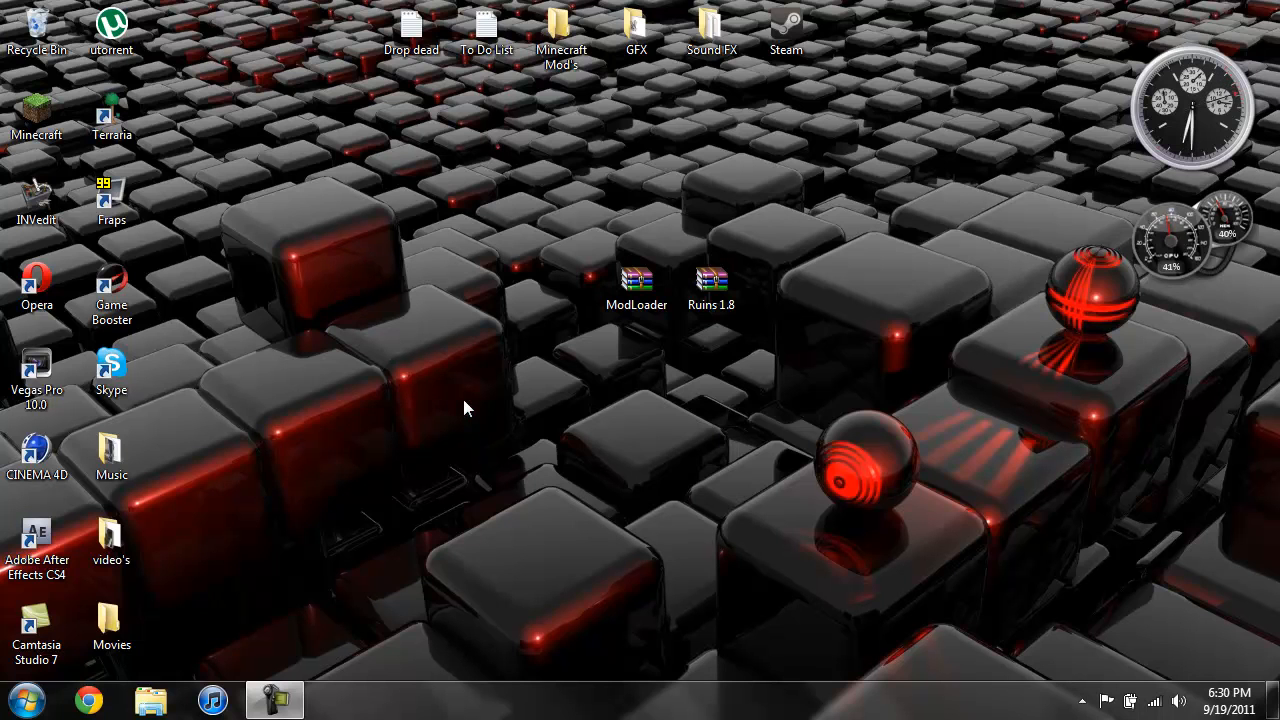
mouse_move(4, 84)
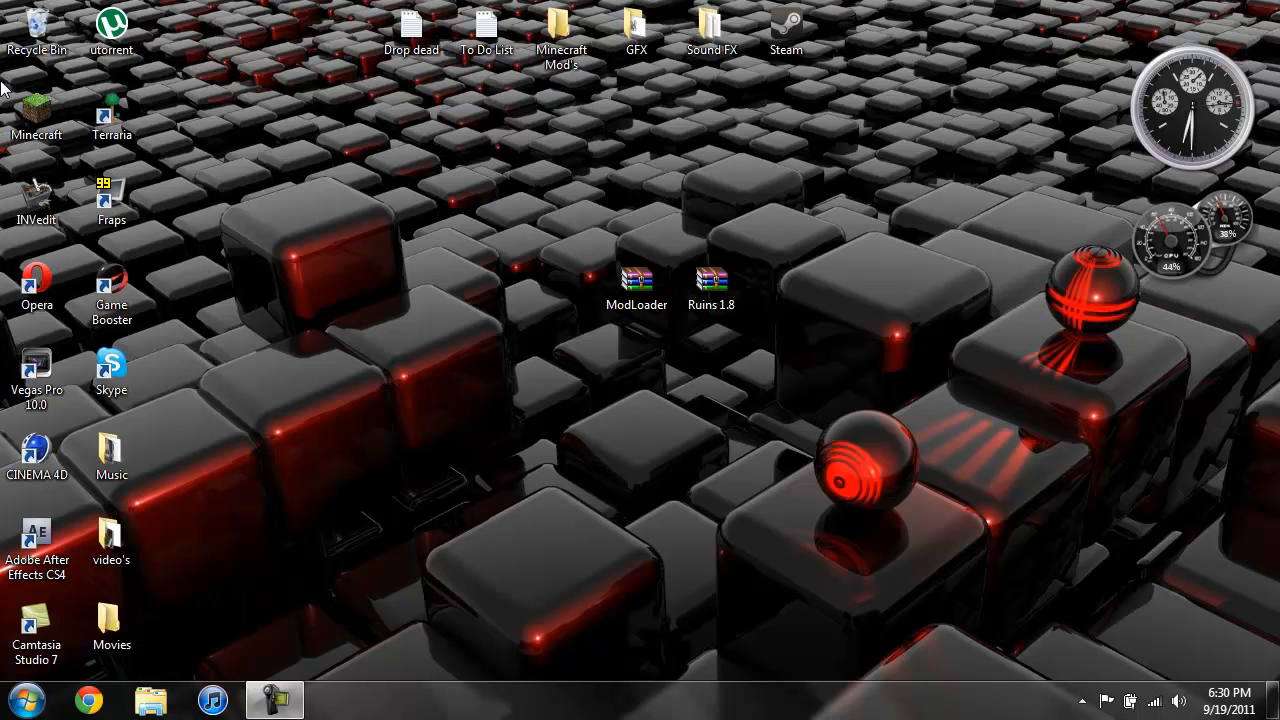
- Launch Minecraft from its desktop icon so the launcher appears
double_click(36, 110)
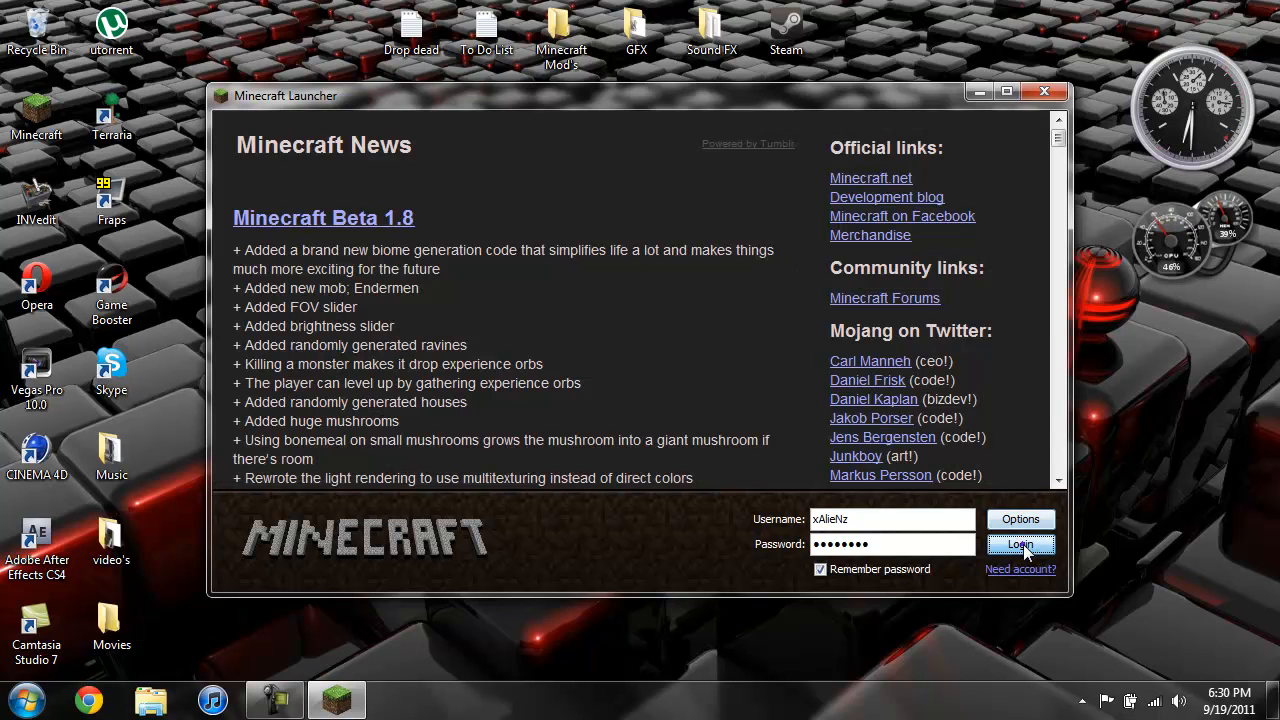
- Log in and bring up the Singleplayer world list
left_click(1020, 544)
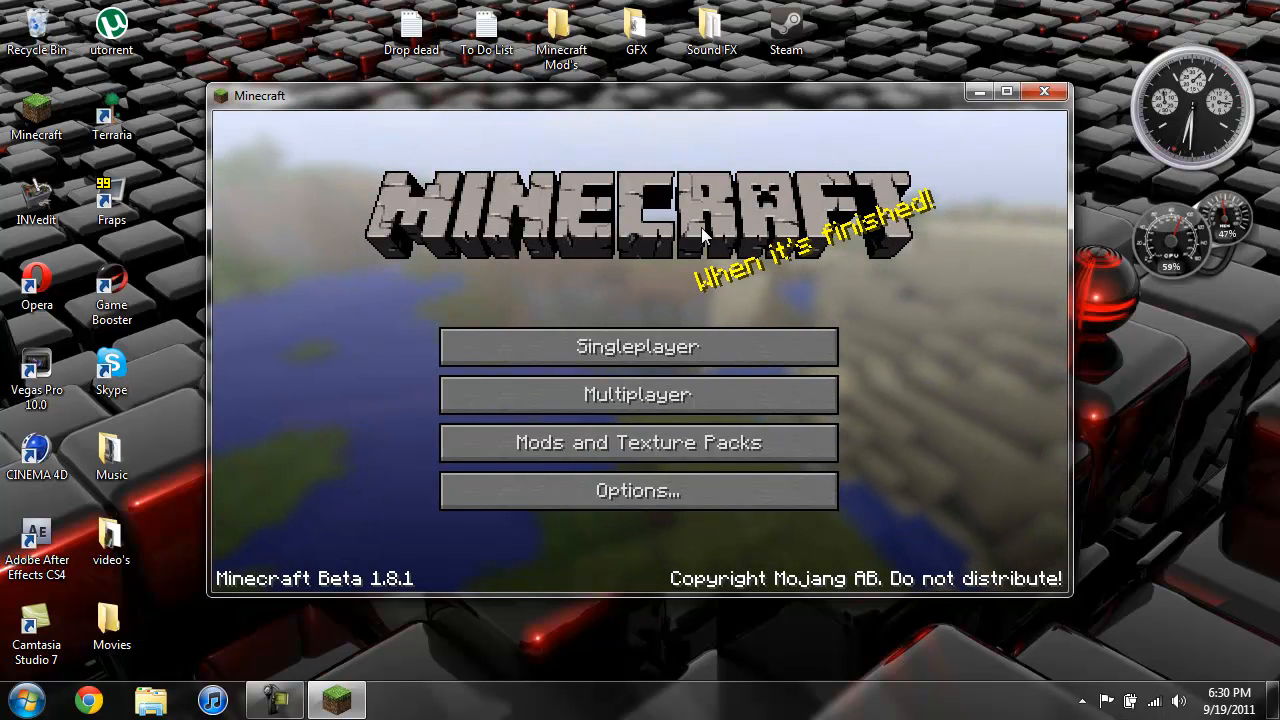
mouse_move(638, 394)
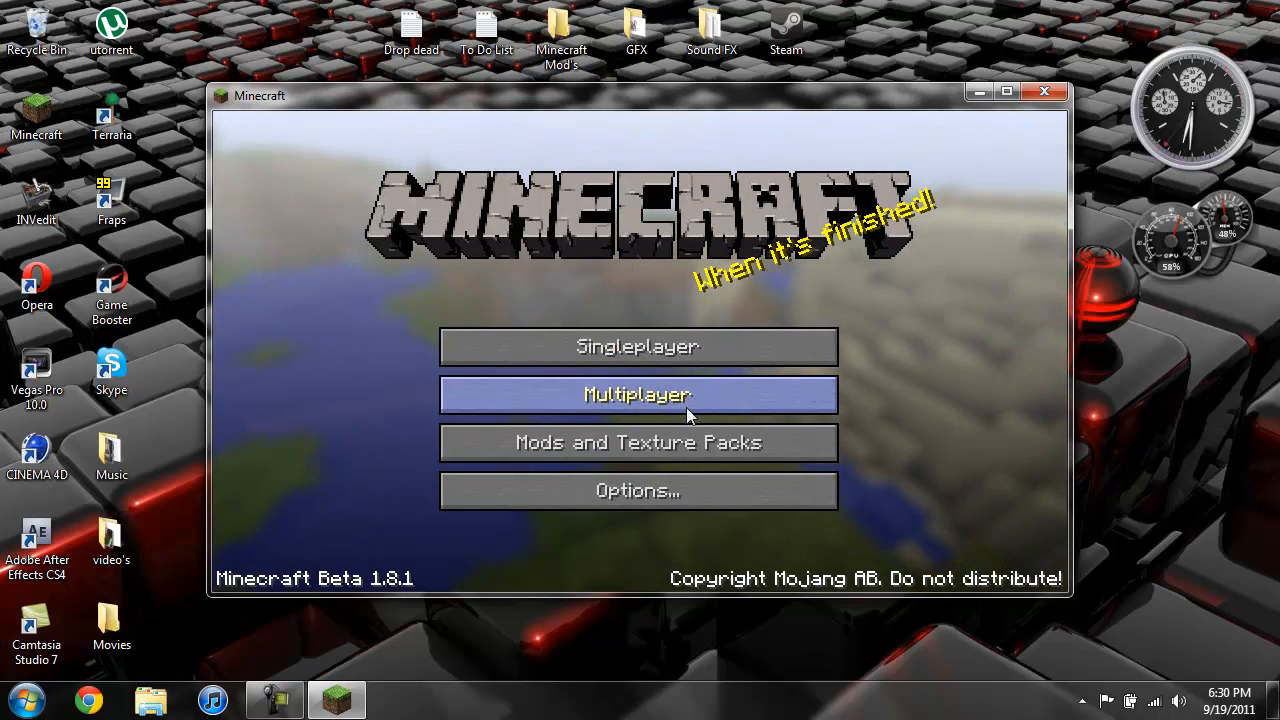
mouse_move(636, 346)
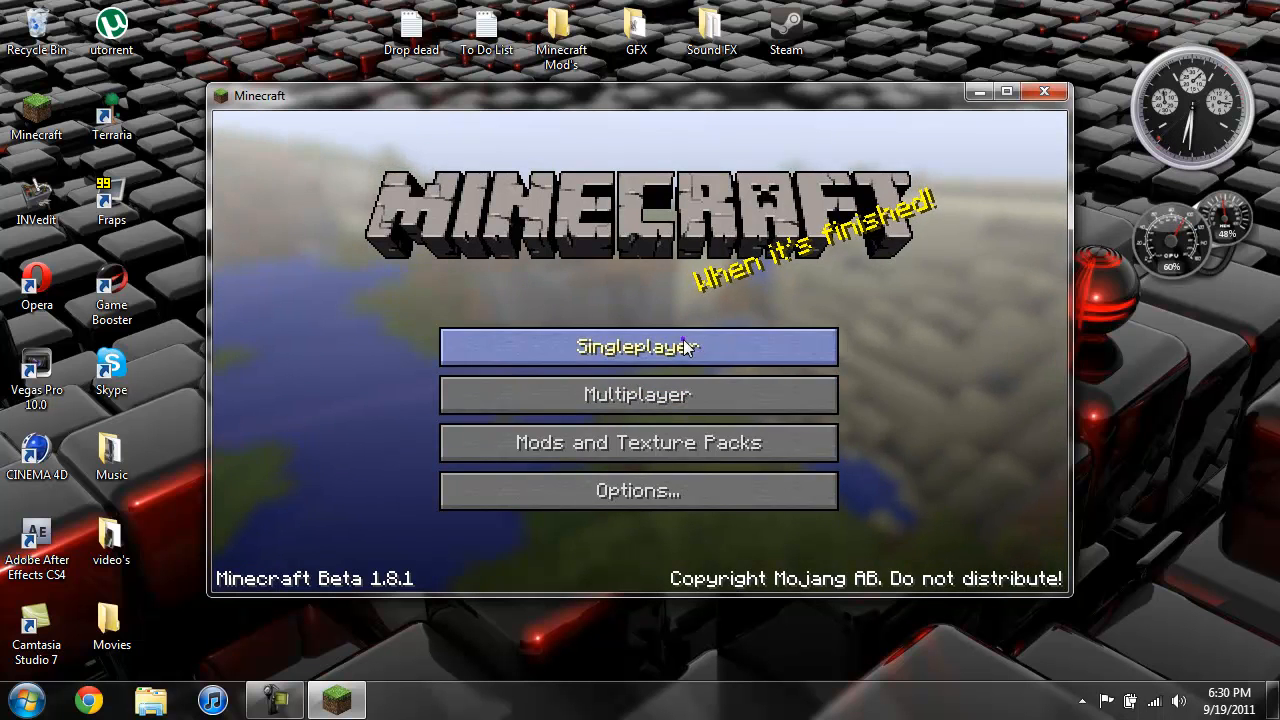
left_click(636, 346)
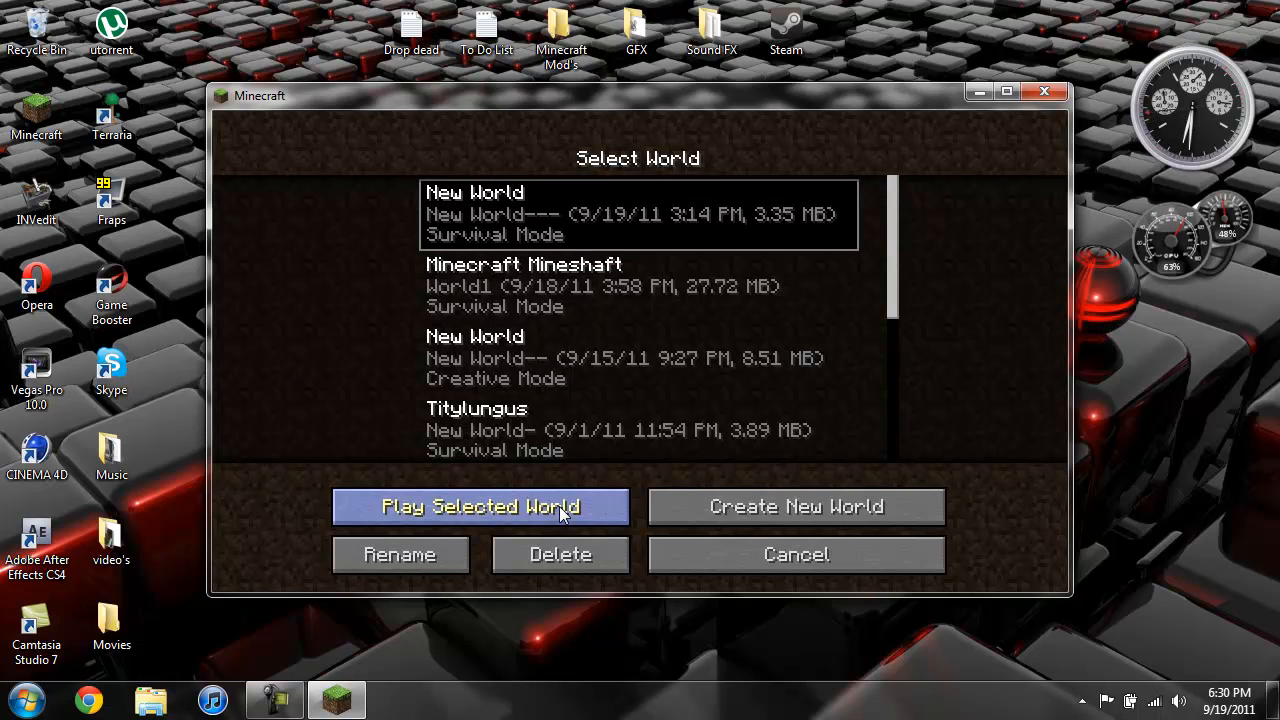
- Load the New World save and explore to a brick ruin in the desert
left_click(480, 506)
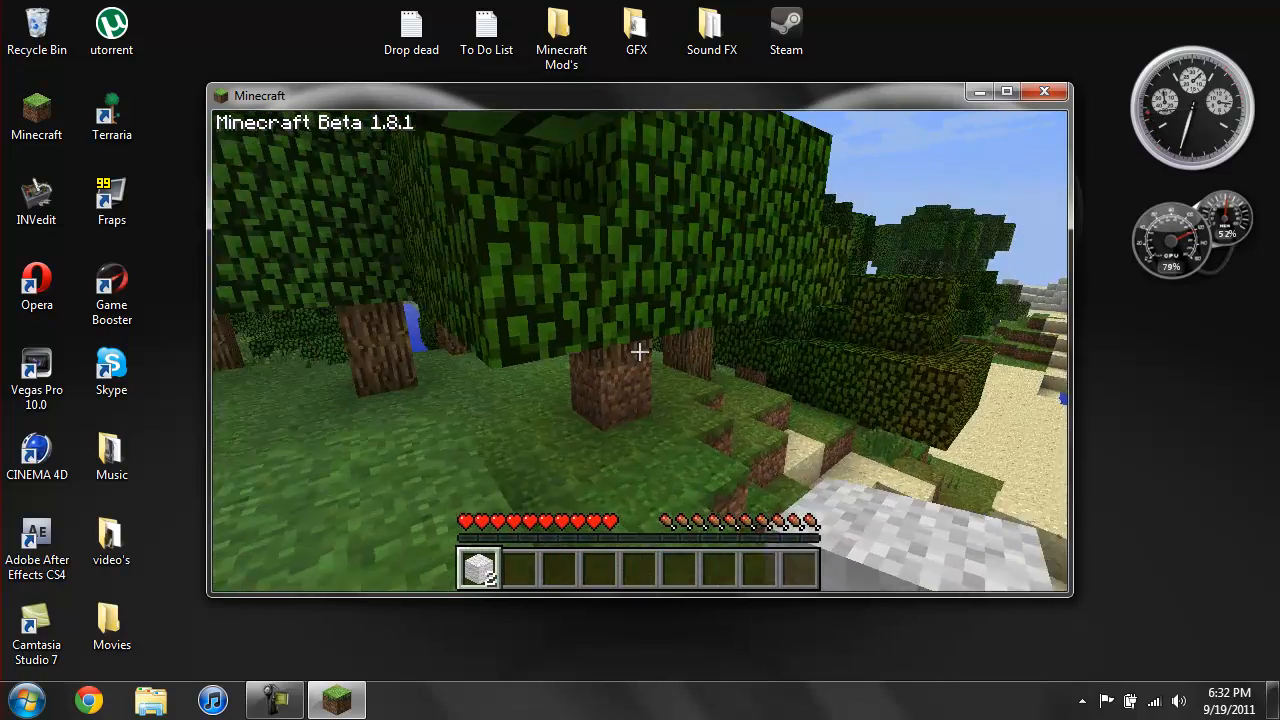
mouse_move(640, 350)
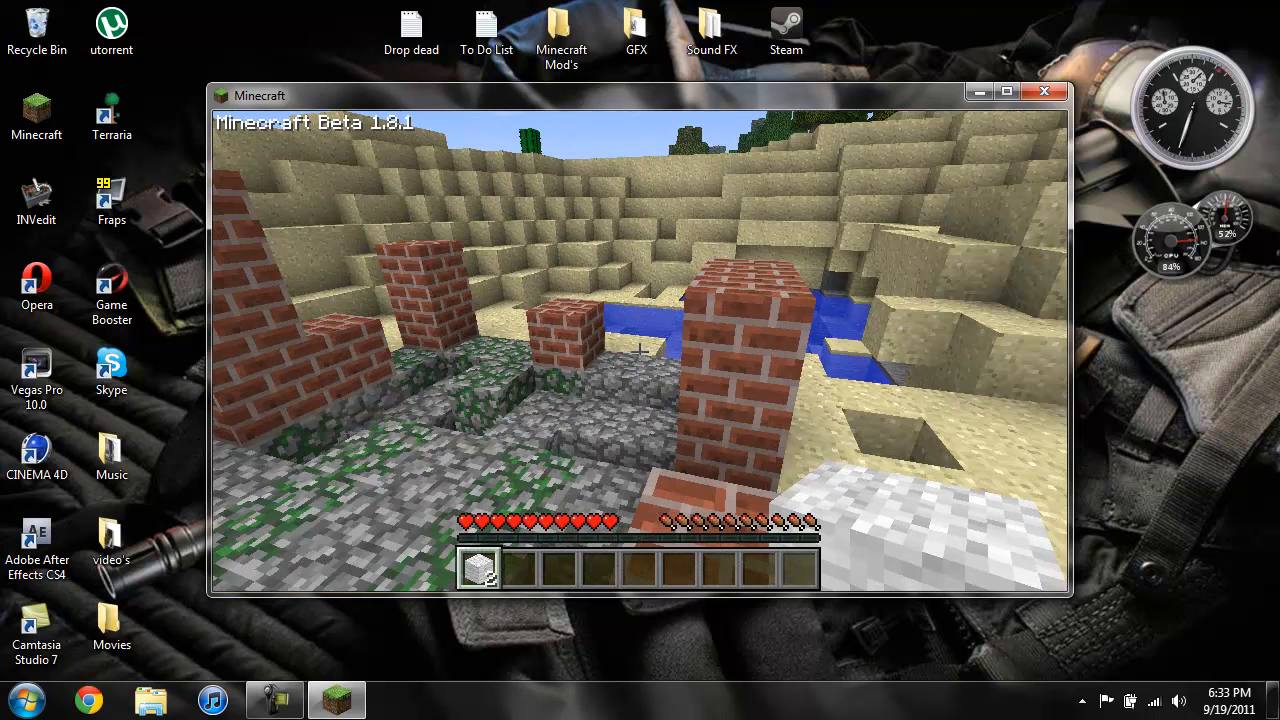
- Save and quit to title, then close the Minecraft window
key("Escape")
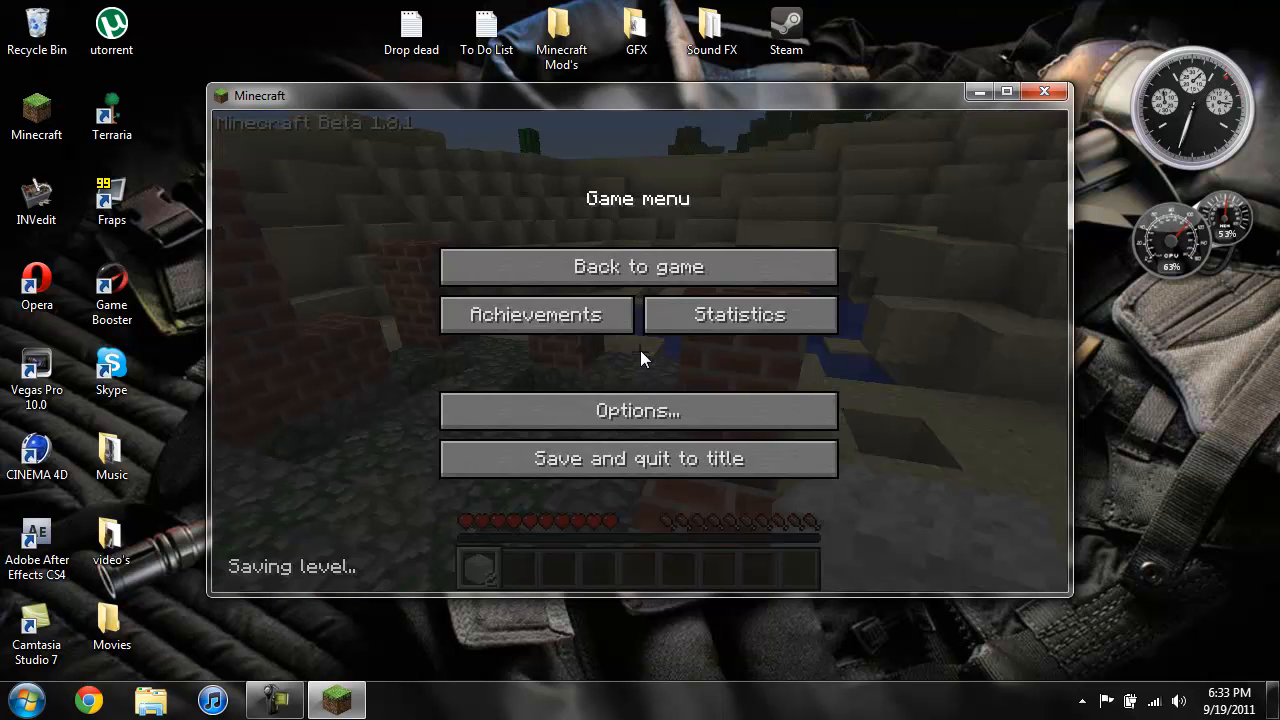
mouse_move(648, 378)
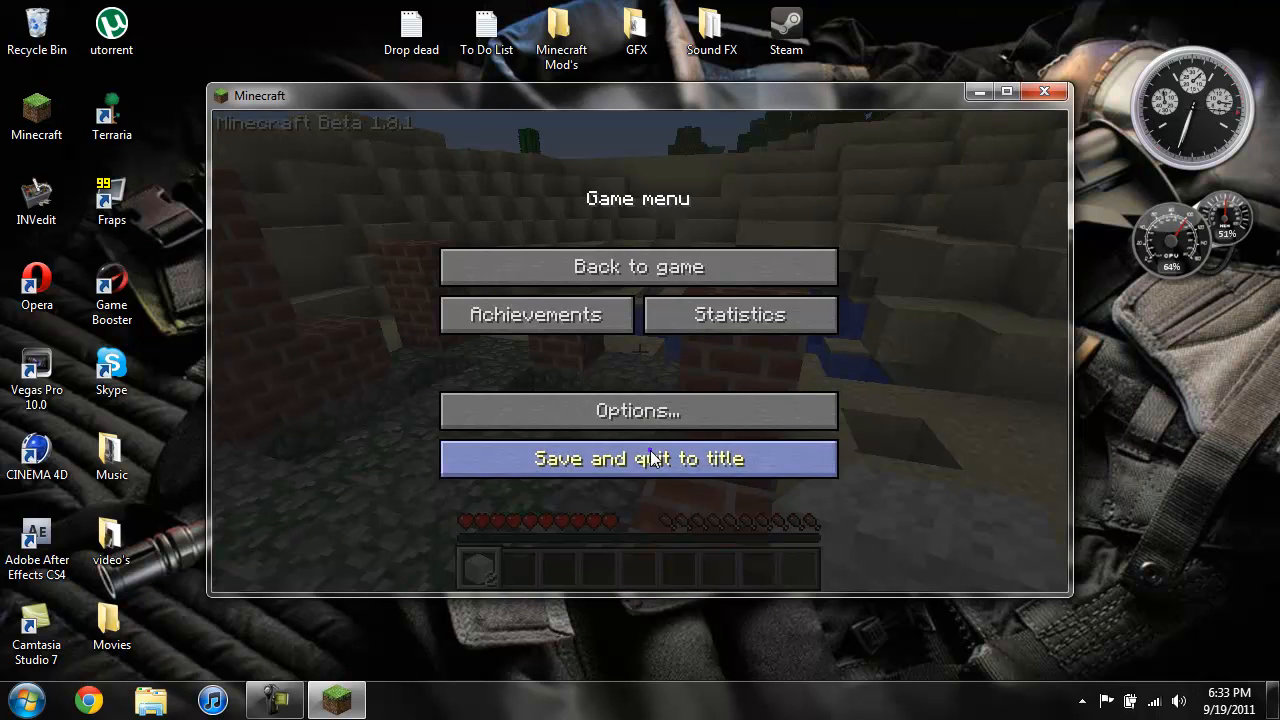
left_click(636, 458)
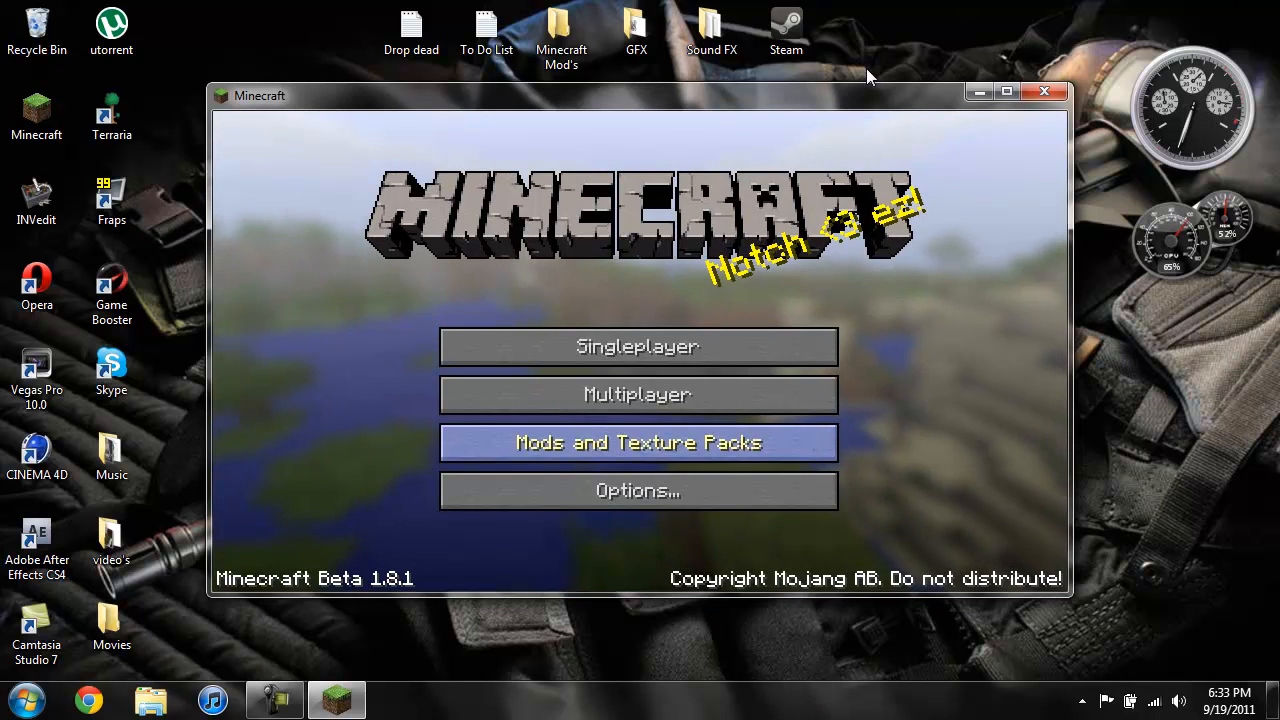
mouse_move(1044, 92)
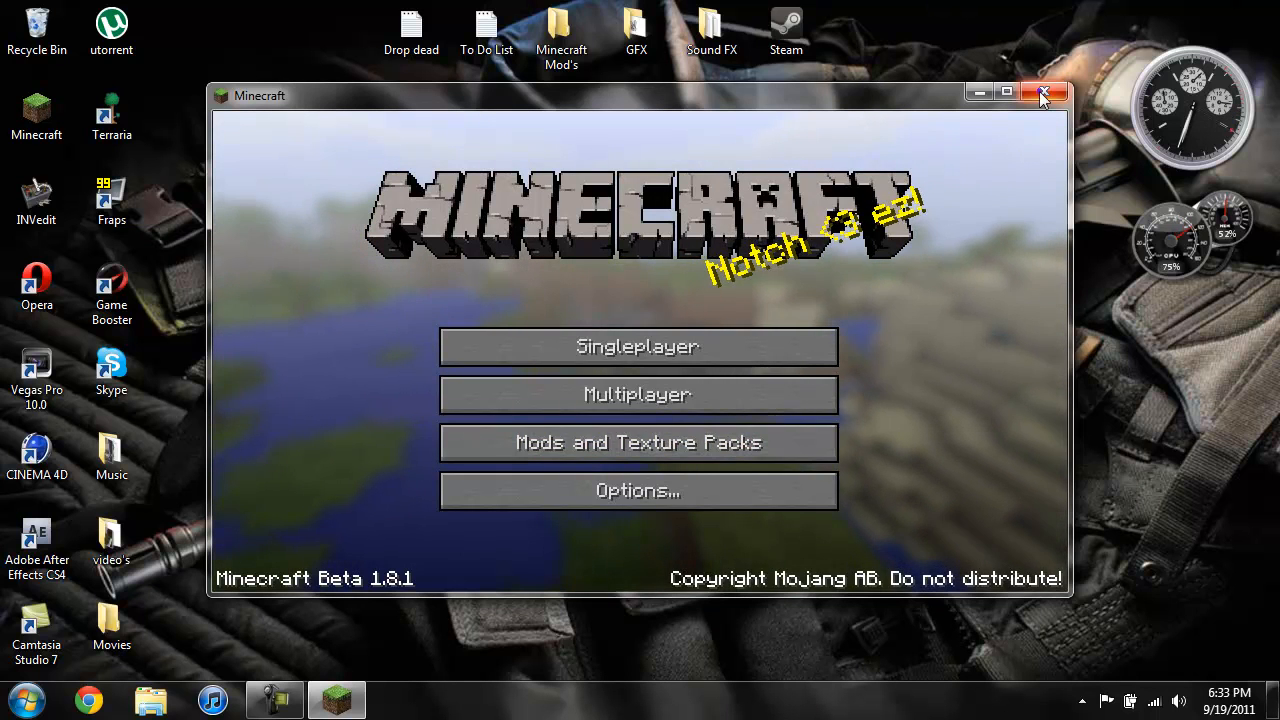
left_click(1044, 92)
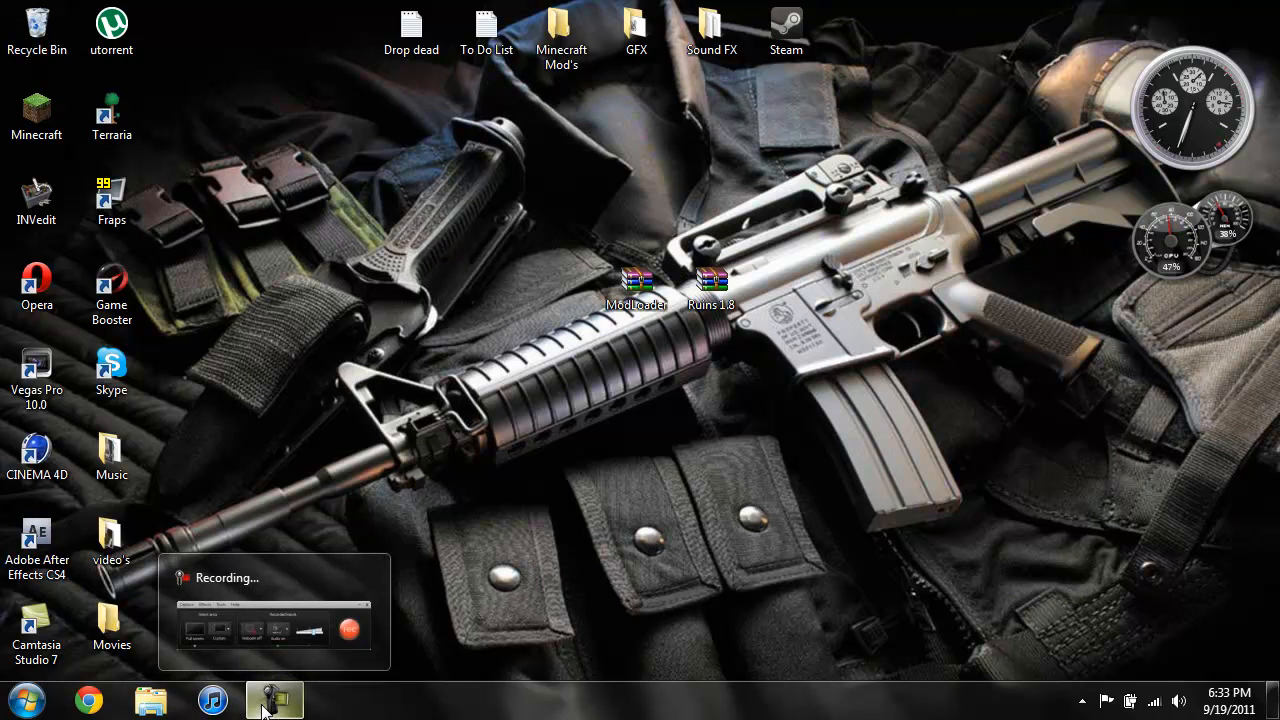
left_click(274, 700)
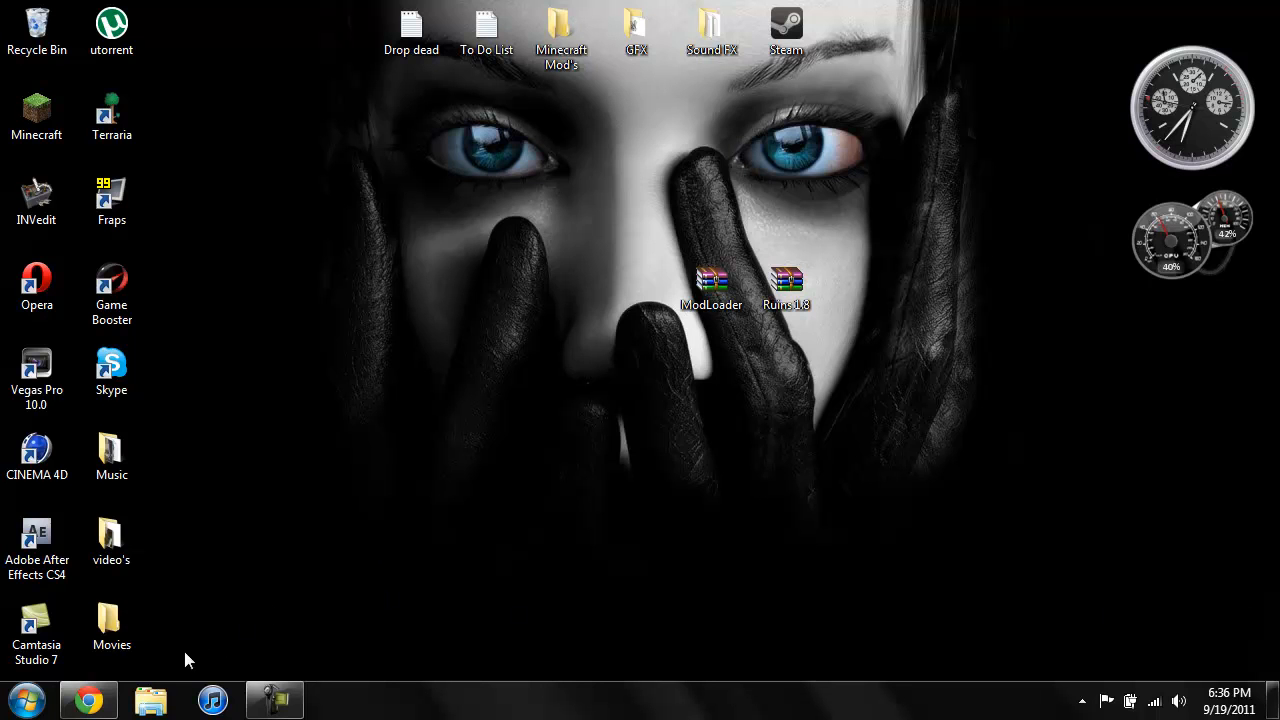
- Bring up Chrome and return to the Ruins update forum thread
left_click(88, 700)
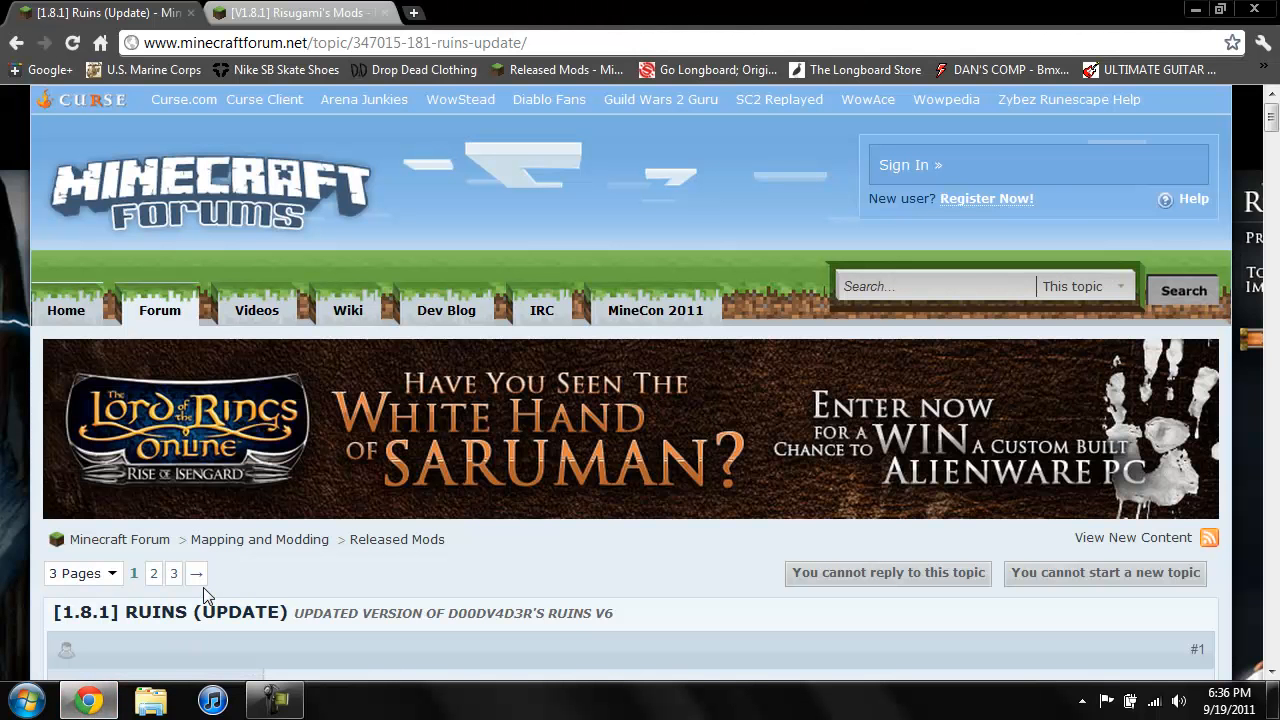
left_click(300, 12)
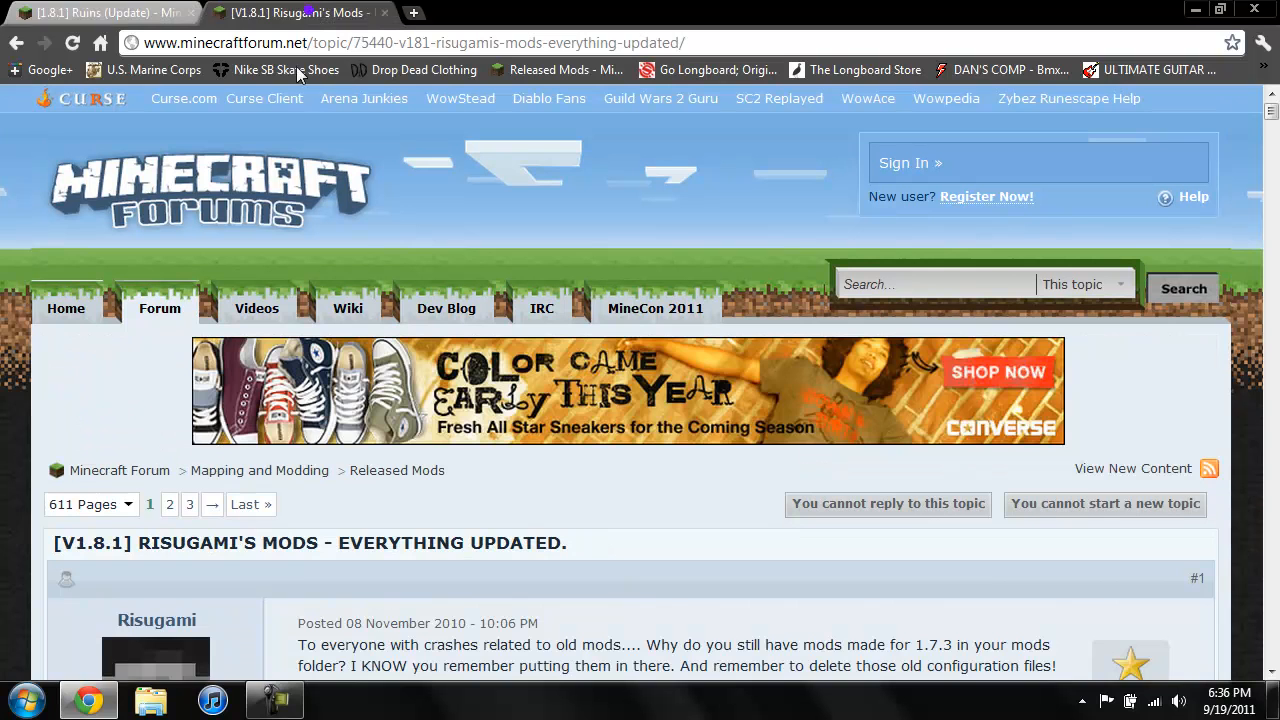
left_click(100, 12)
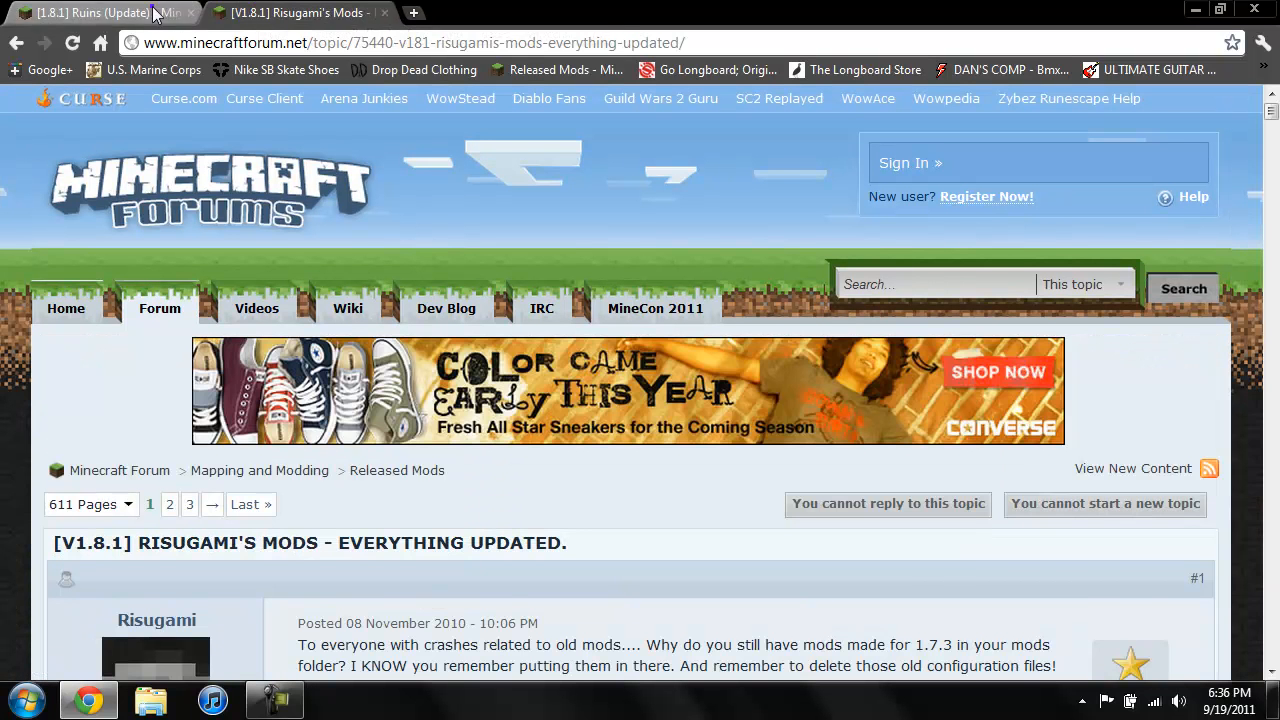
left_click(90, 12)
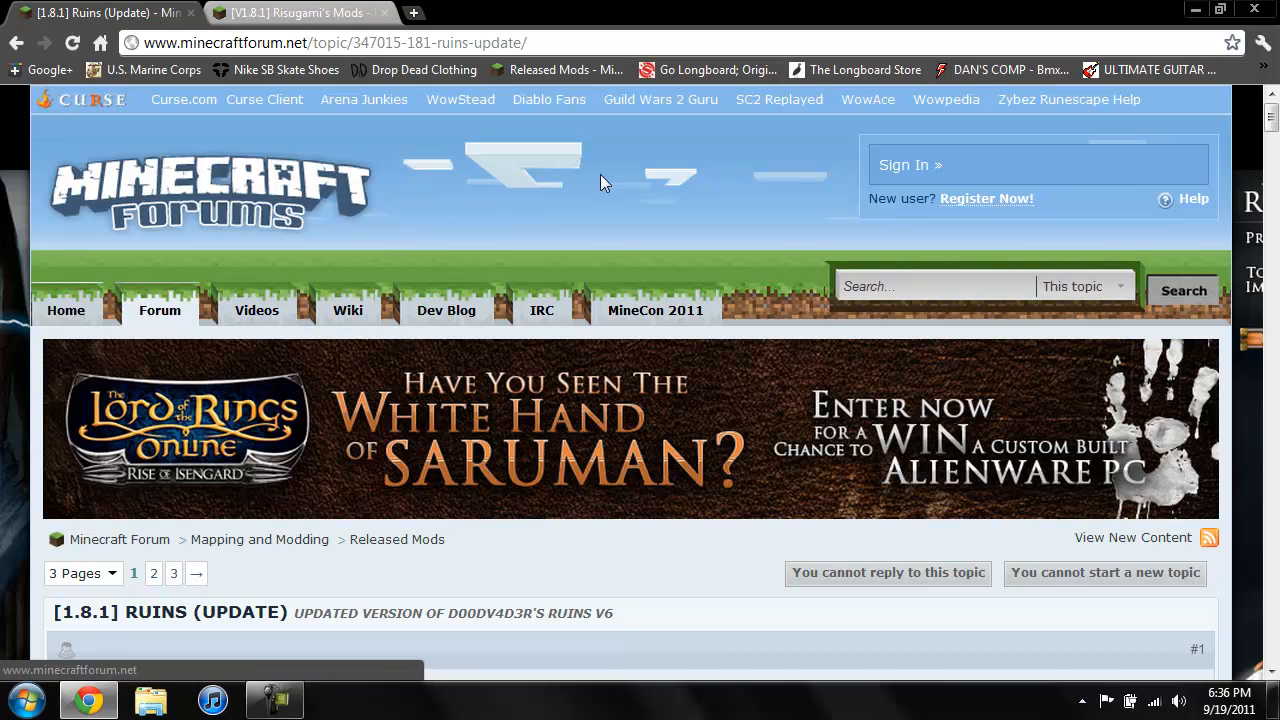
- Scroll to Downloads and follow the Ruins 1.8 MediaFire link
scroll("down", 3)
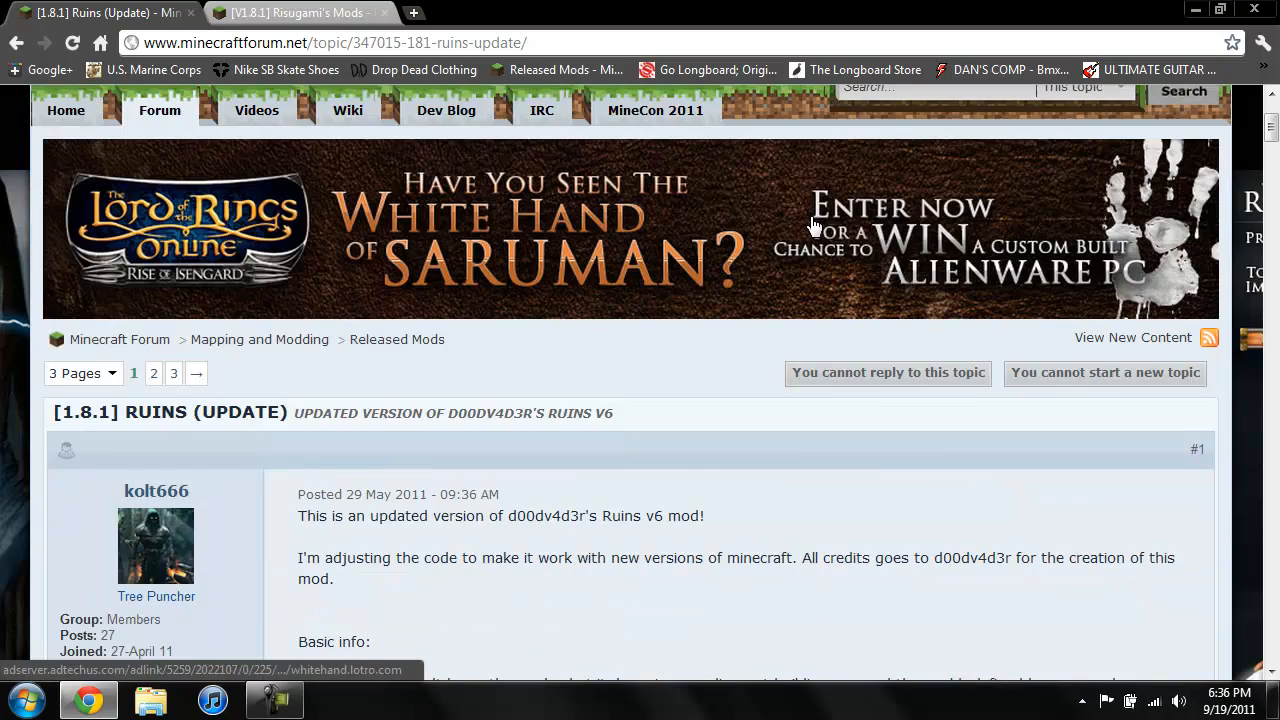
scroll("down", 3)
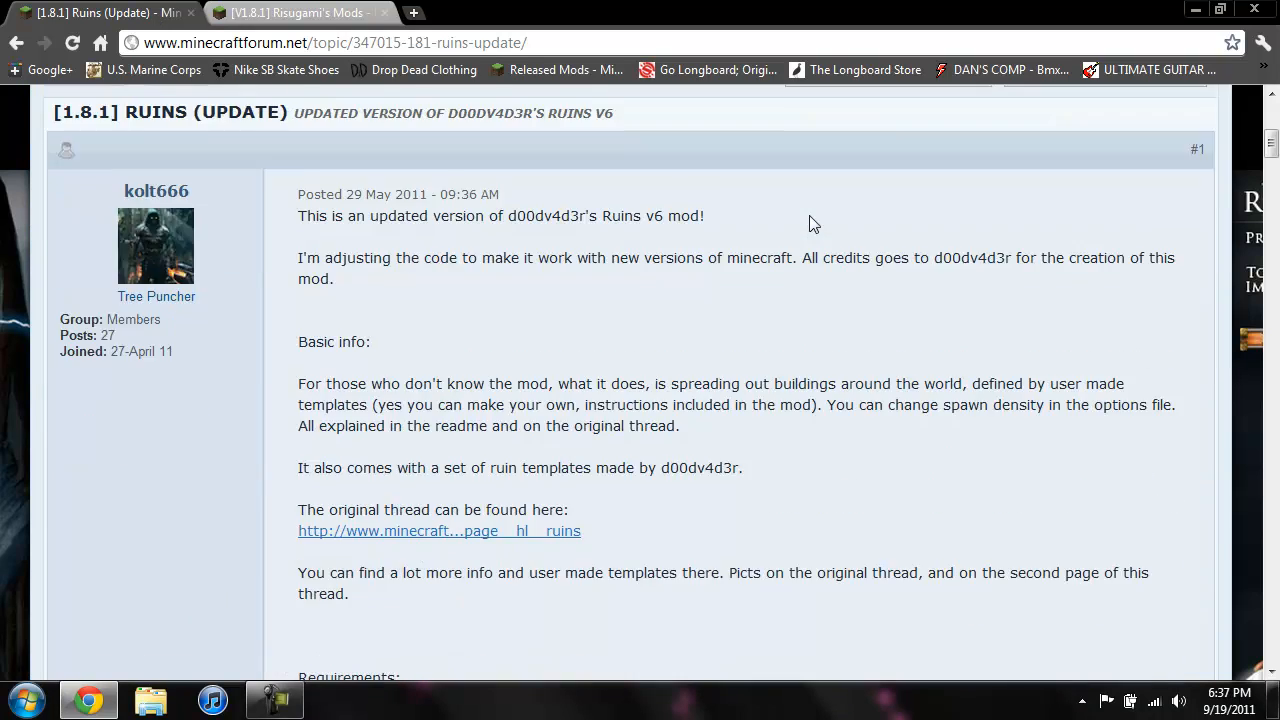
scroll("down", 3)
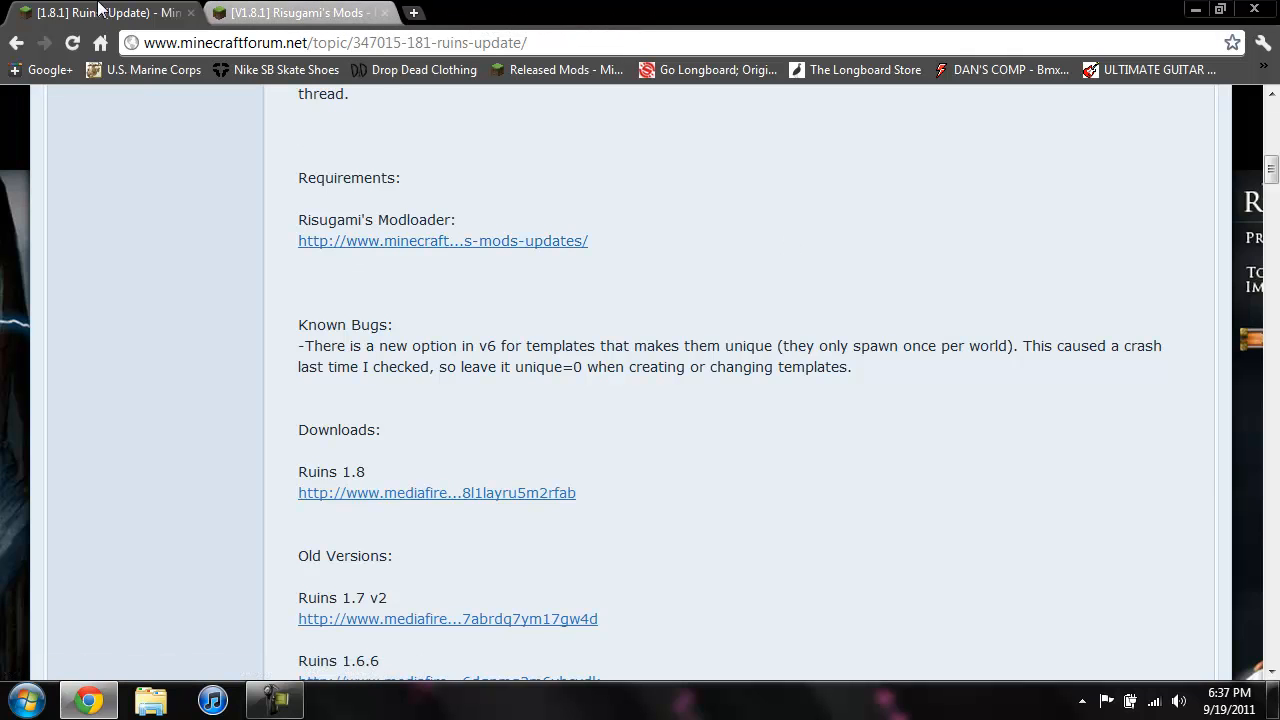
mouse_move(840, 230)
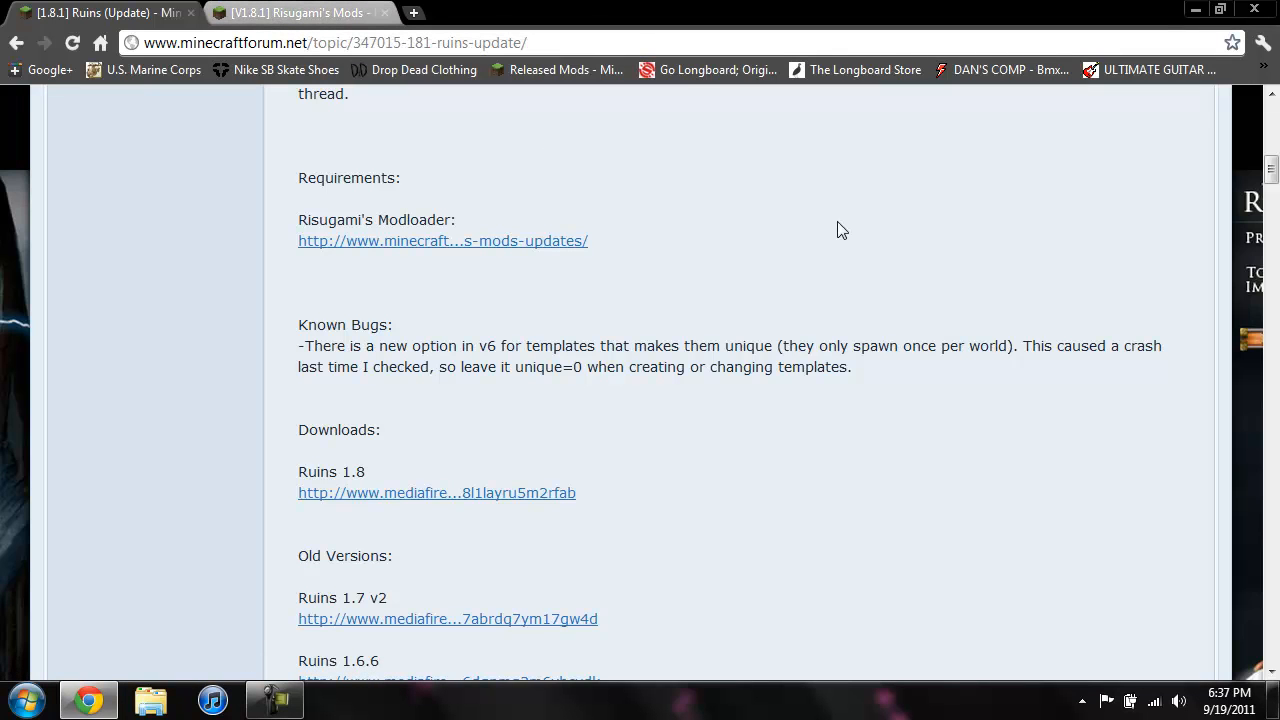
scroll("down", 3)
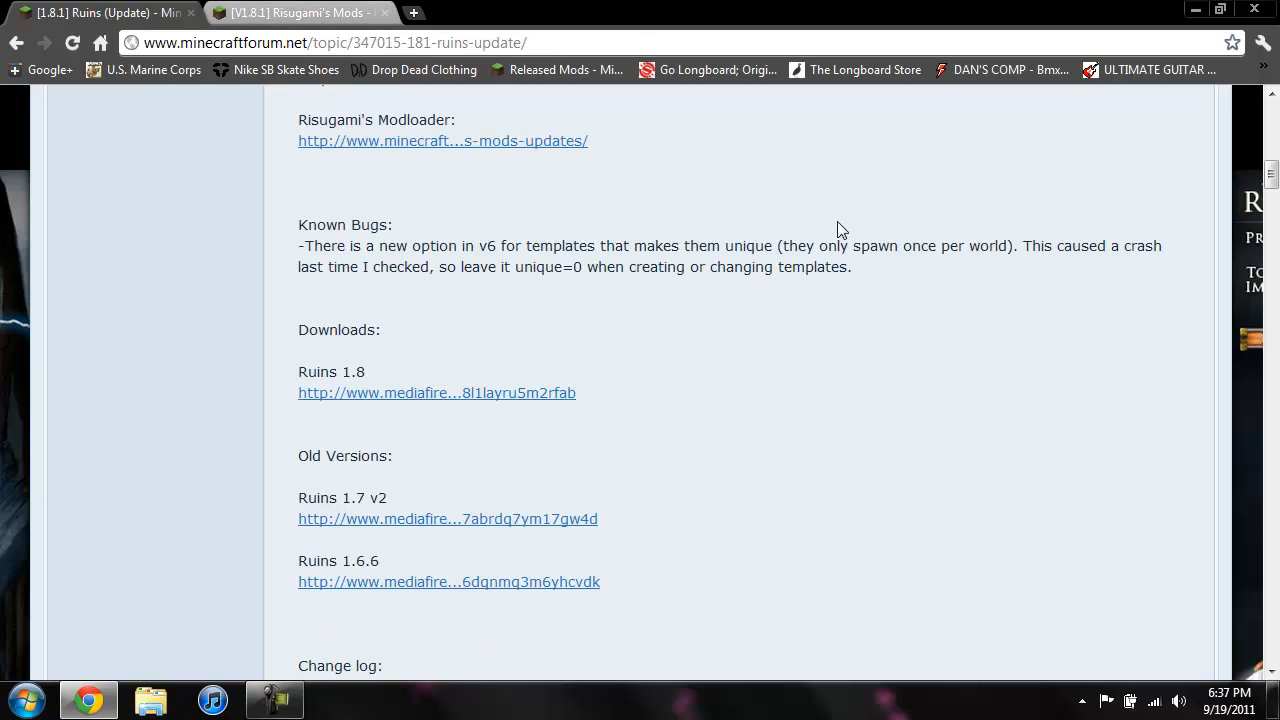
mouse_move(400, 420)
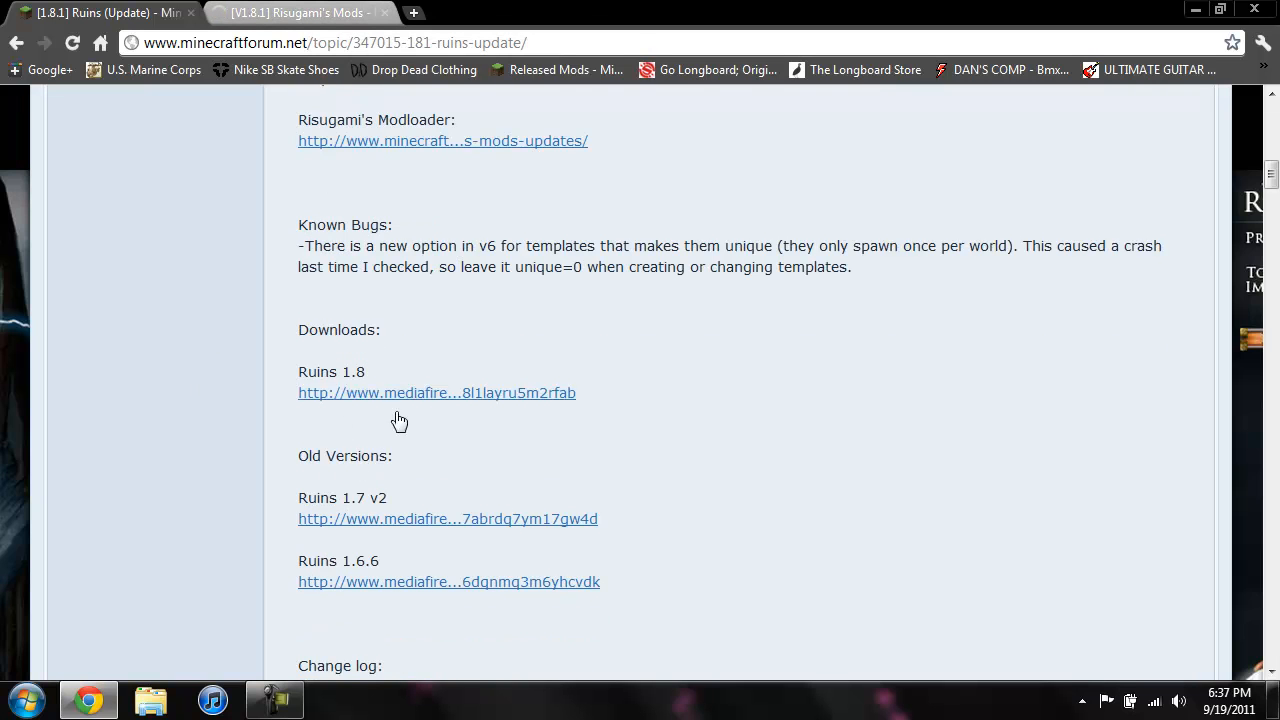
left_click(436, 392)
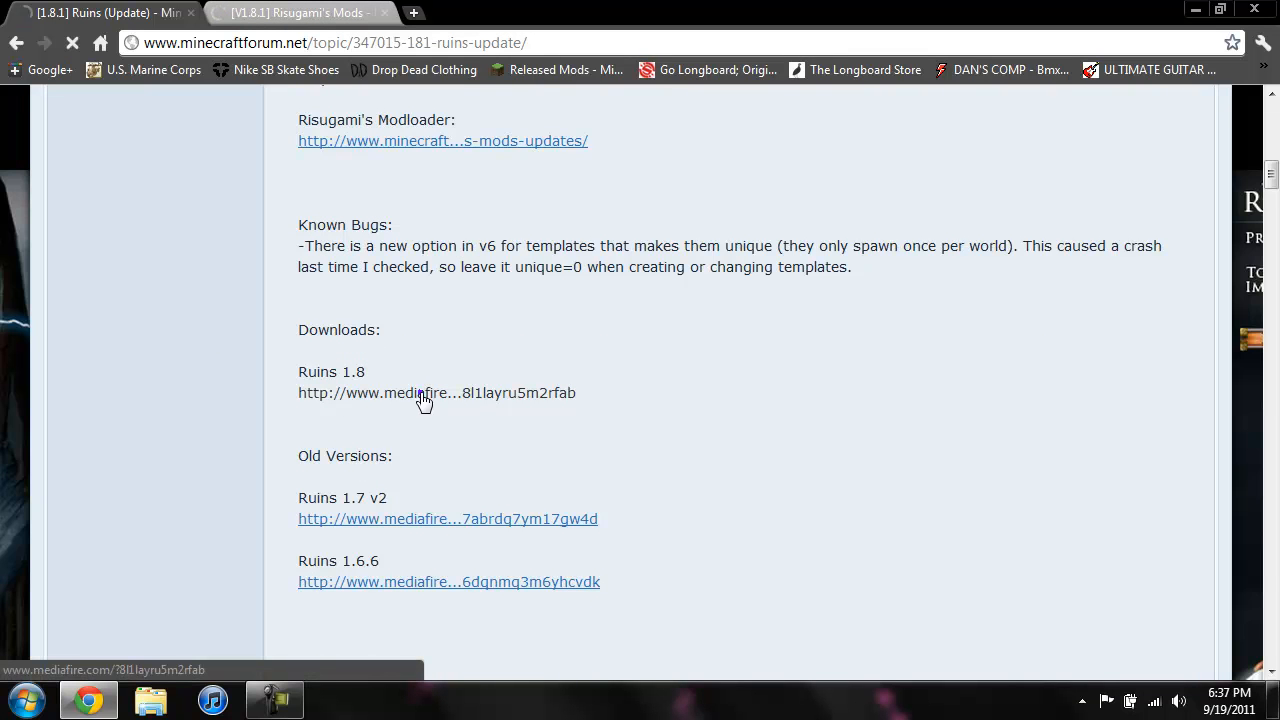
left_click(436, 392)
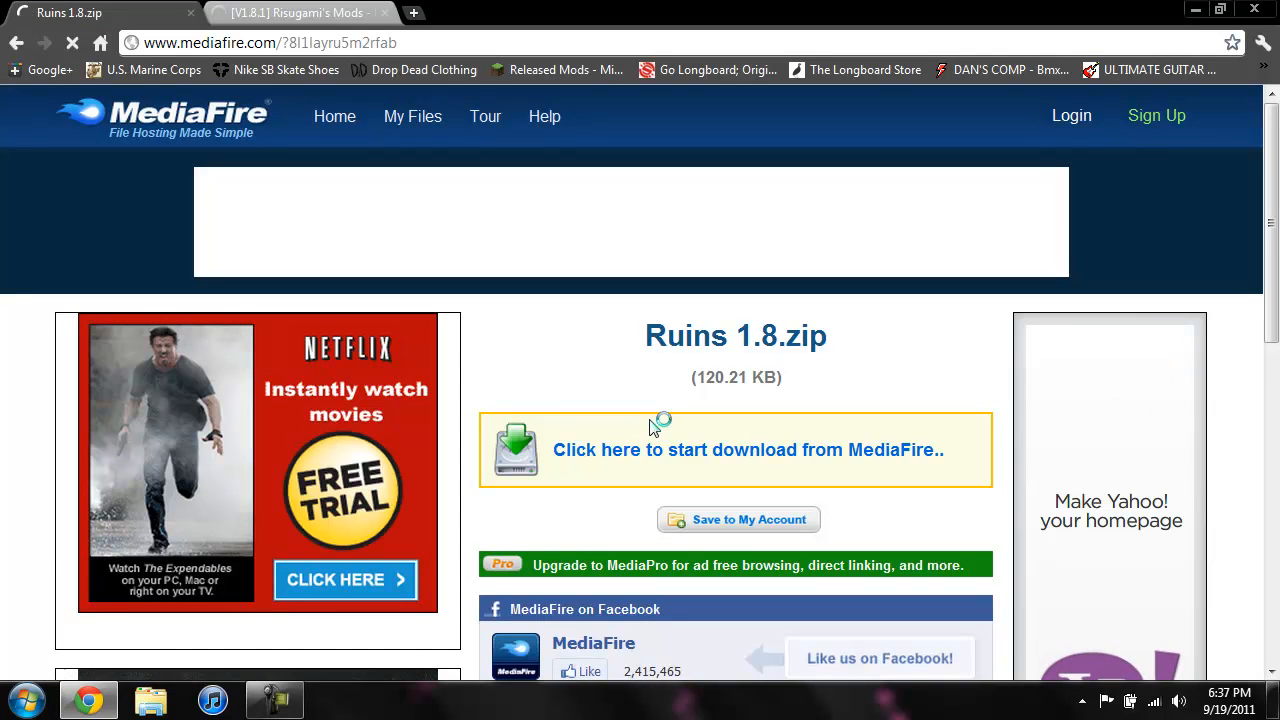
- Start the Ruins 1.8.zip download, then switch to the Risugami's Mods thread
left_click(748, 448)
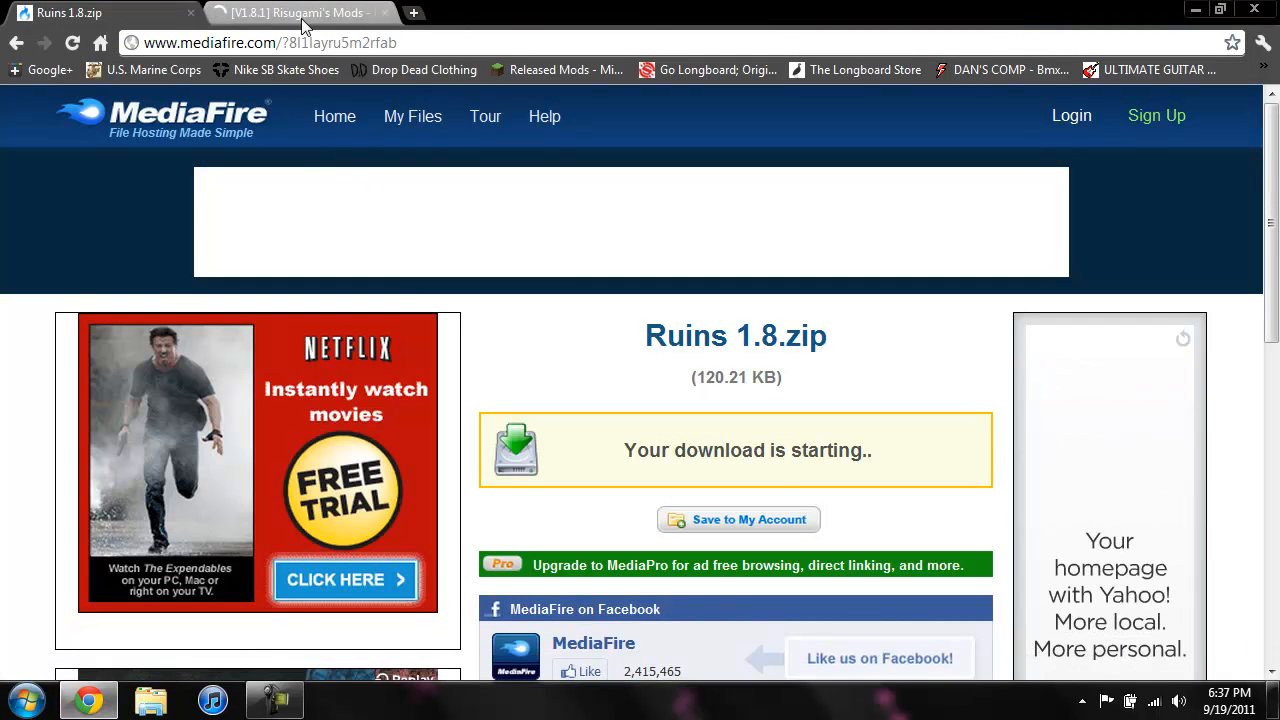
left_click(300, 12)
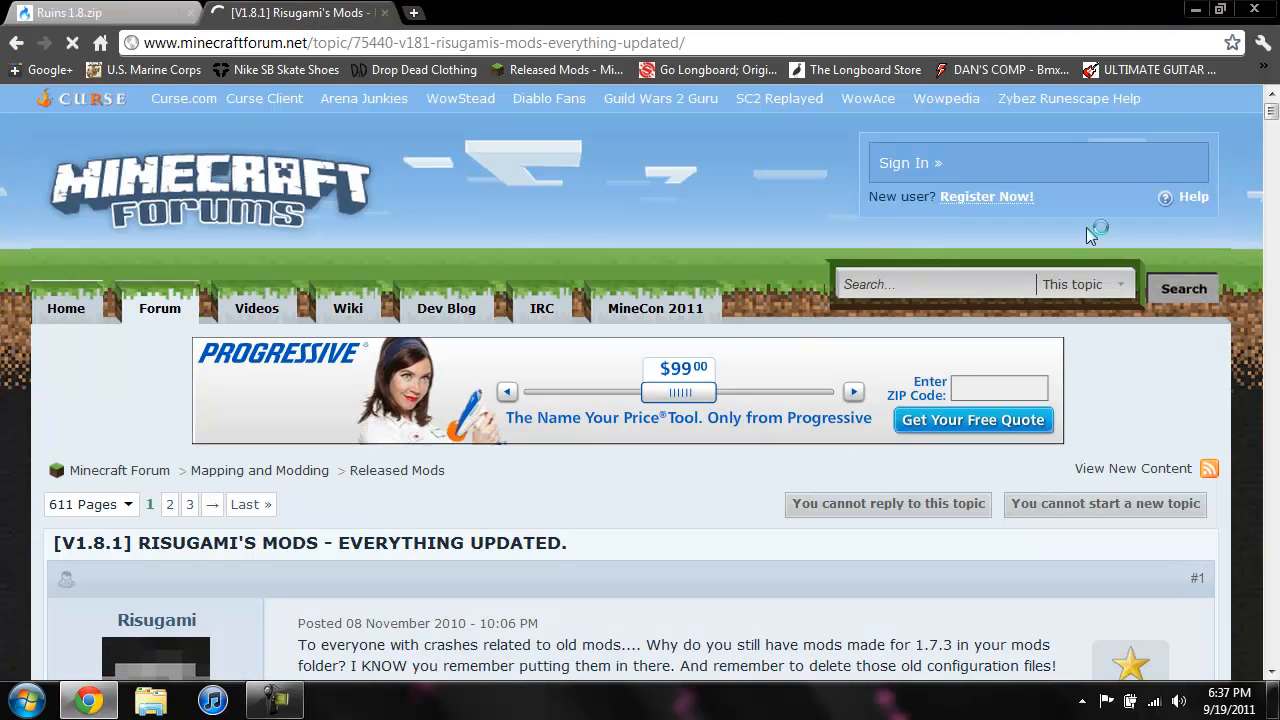
- Scroll to The Mods and start the ModLoader Beta 1.8.1 direct download
scroll("down", 3)
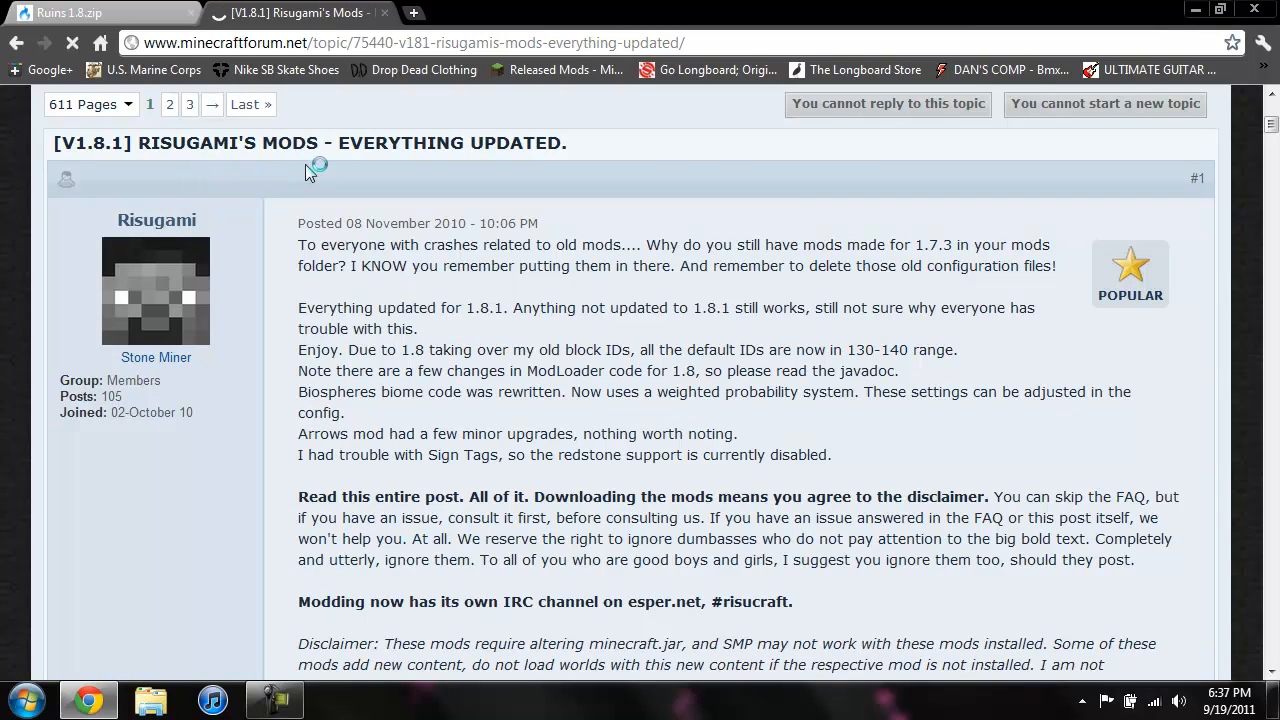
scroll("down", 3)
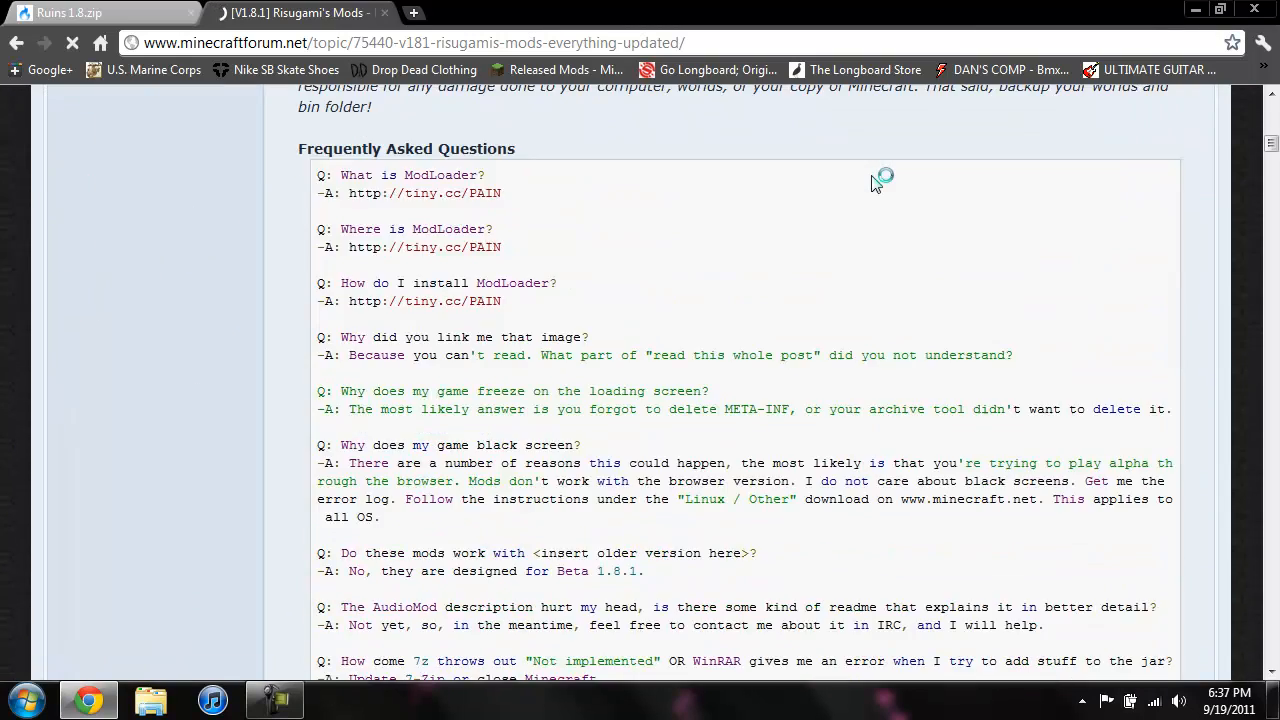
scroll("down", 3)
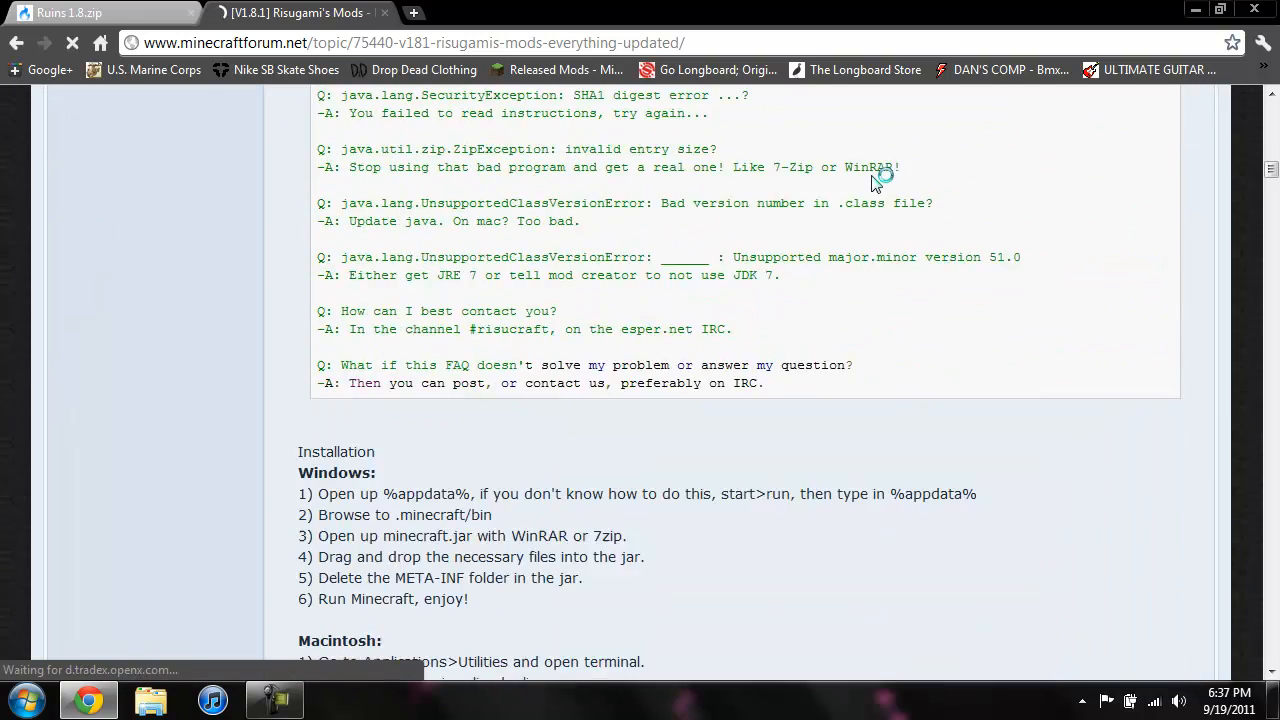
scroll("down", 3)
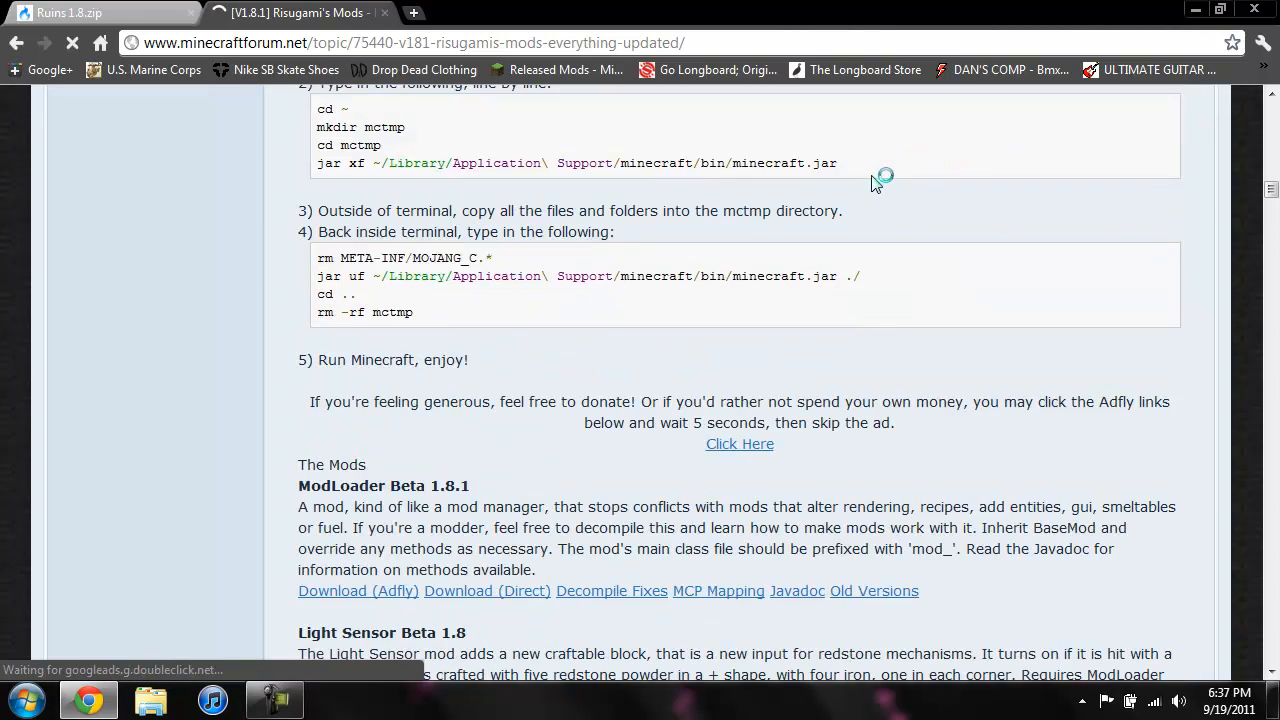
scroll("down", 3)
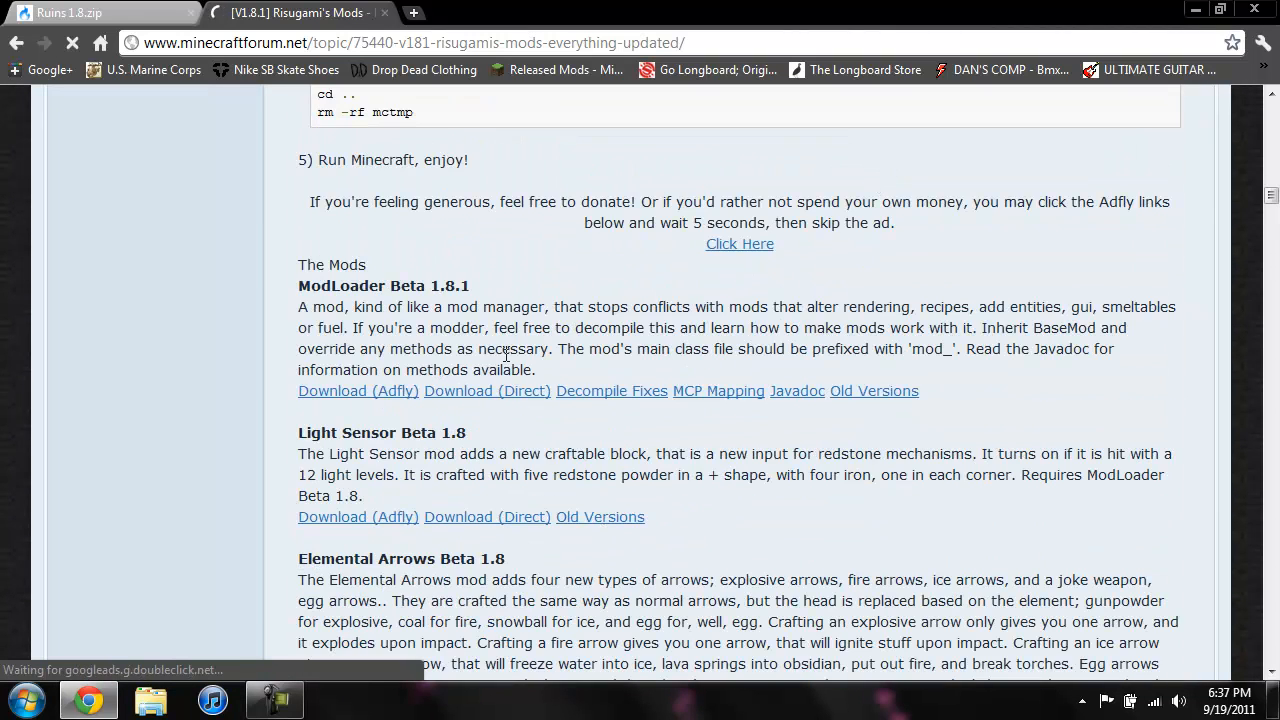
left_click(356, 390)
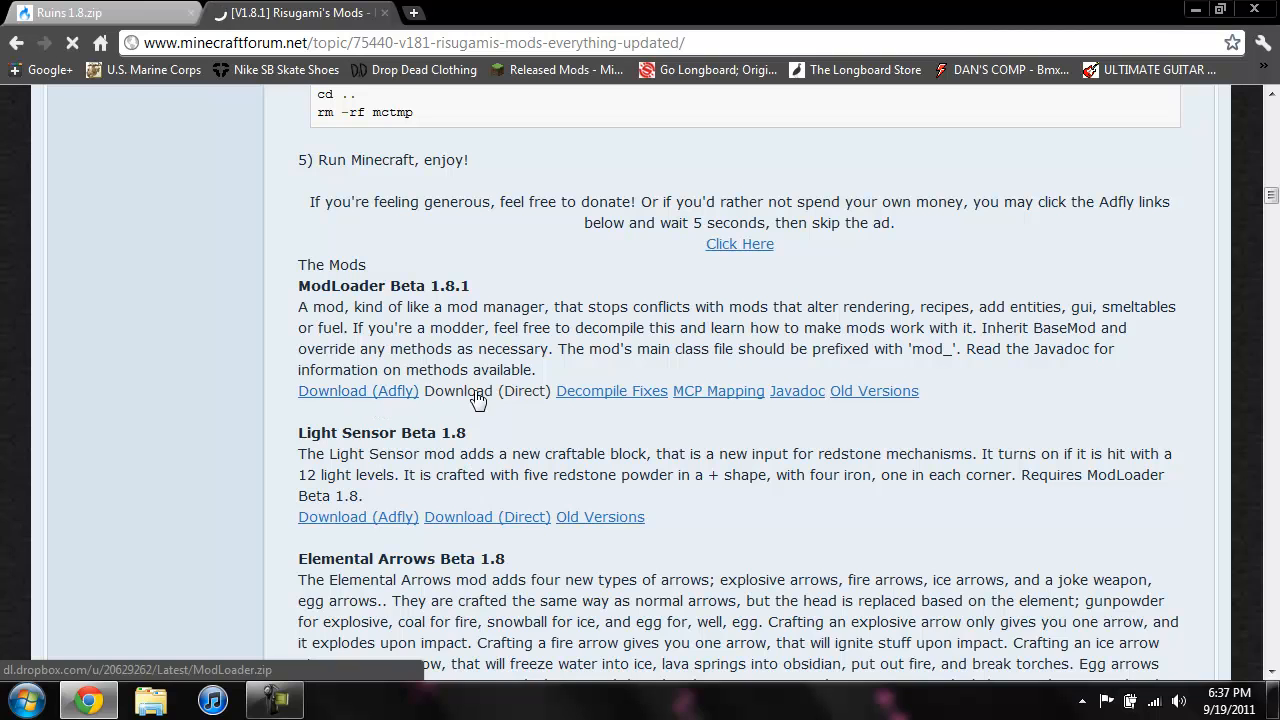
left_click(488, 390)
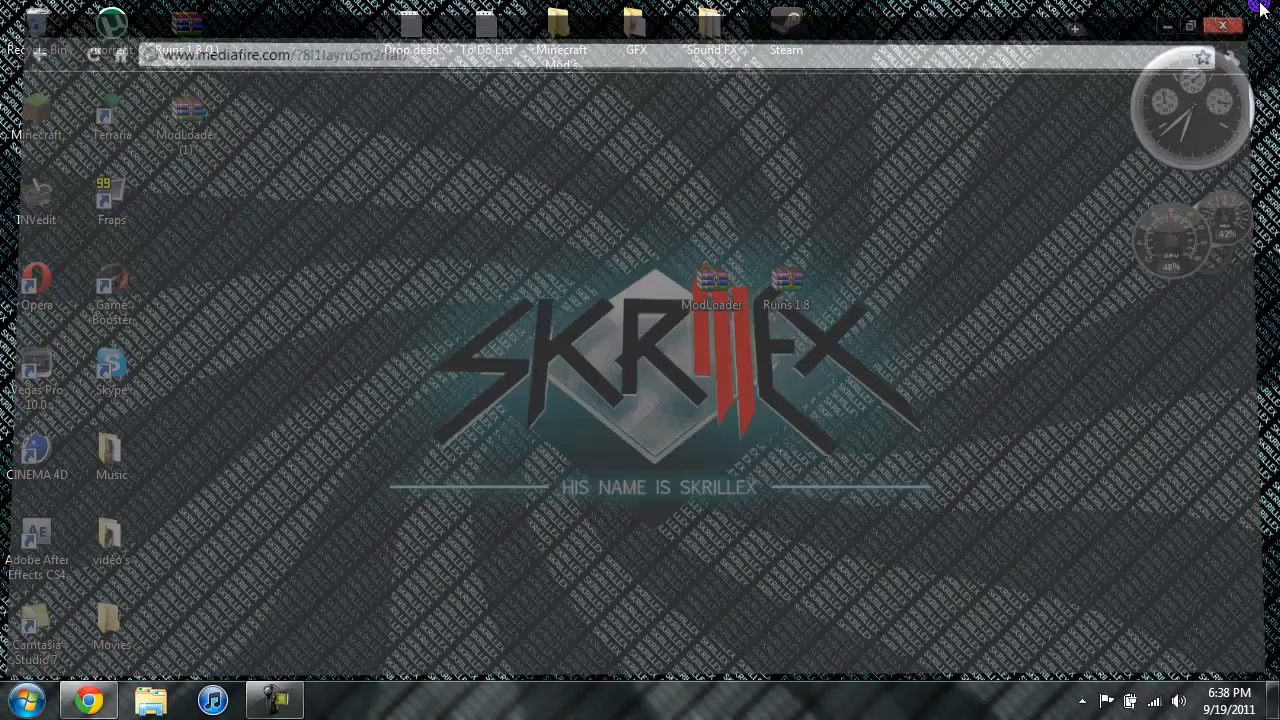
- Minimize Chrome and search %appdata% from the Start menu to open the Roaming folder
left_click(1220, 24)
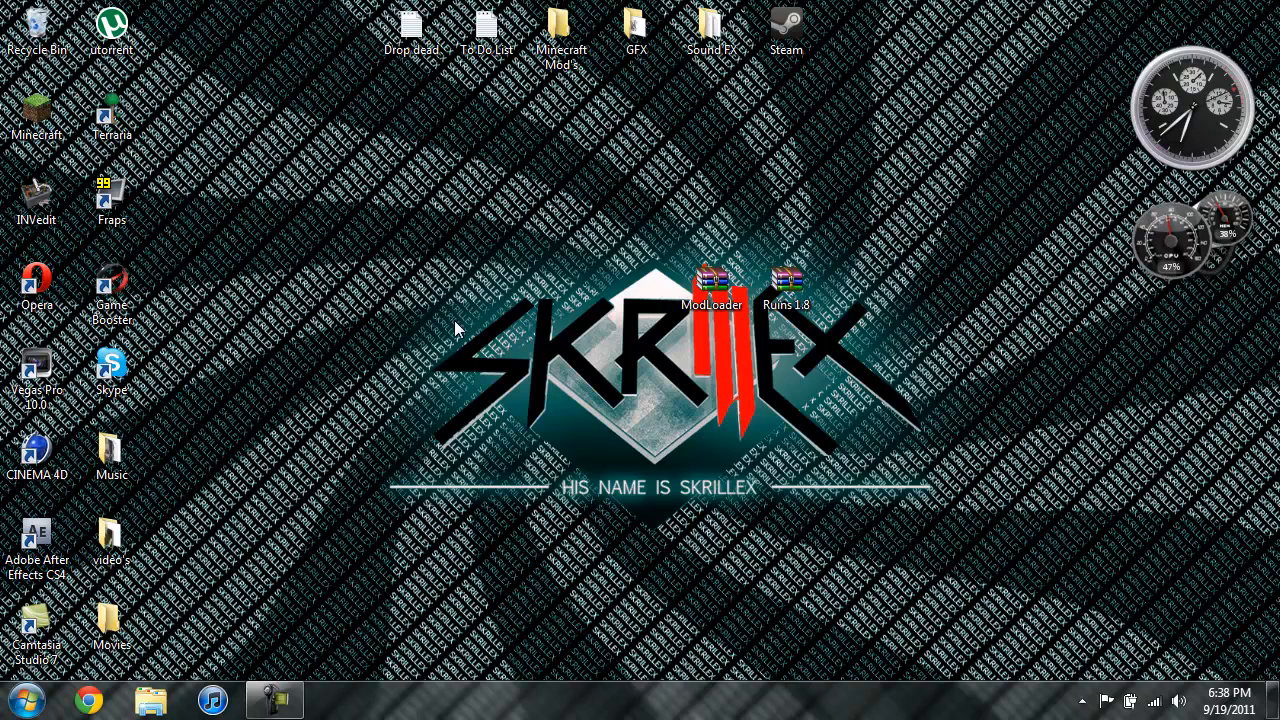
mouse_move(444, 332)
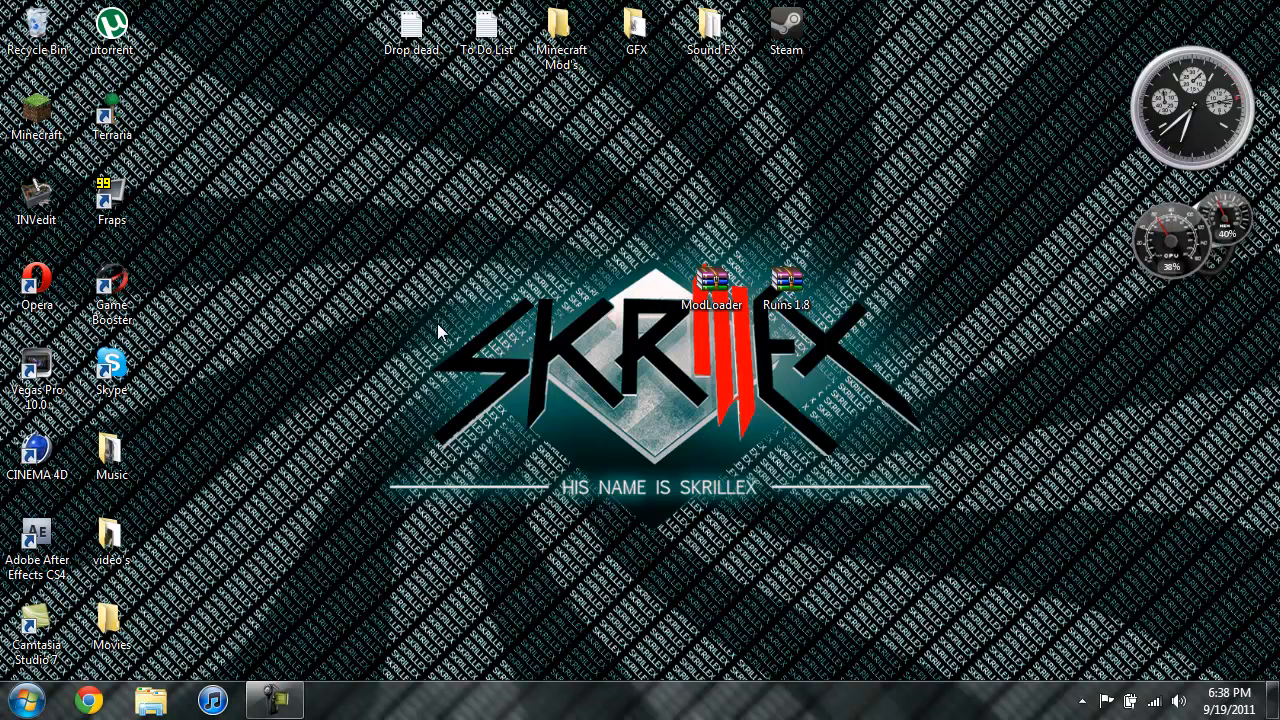
mouse_move(556, 214)
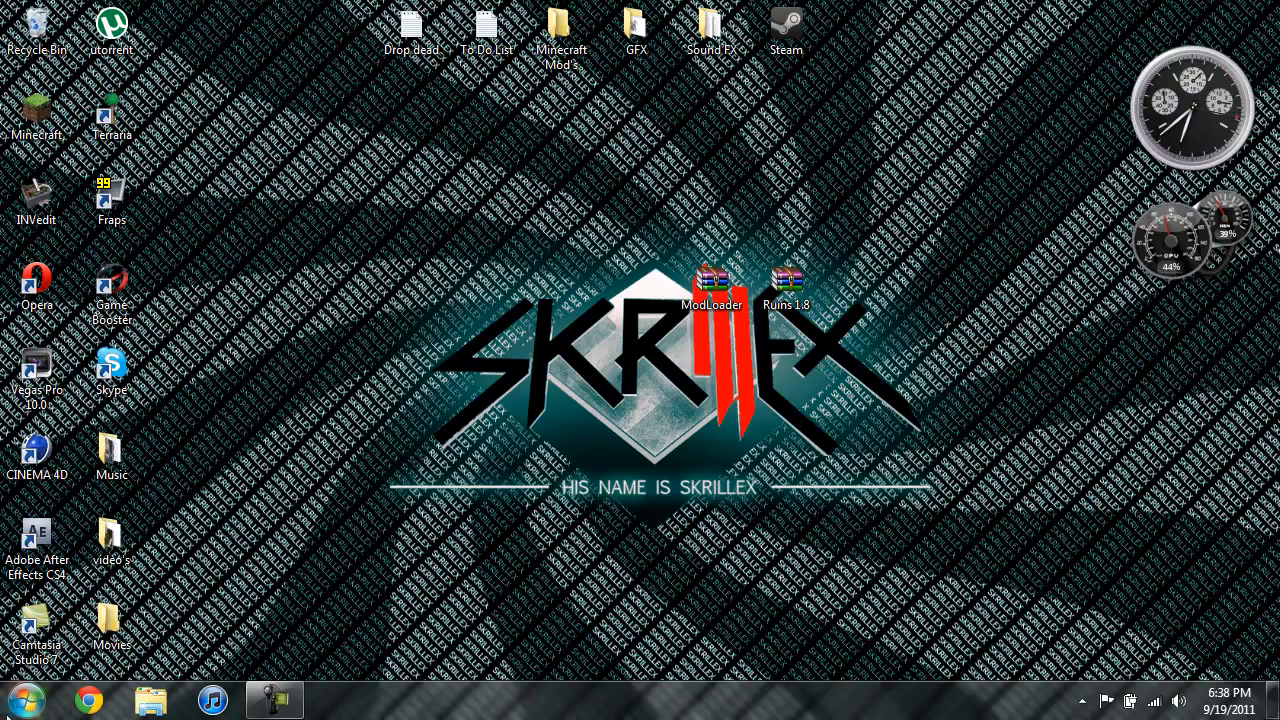
left_click(28, 700)
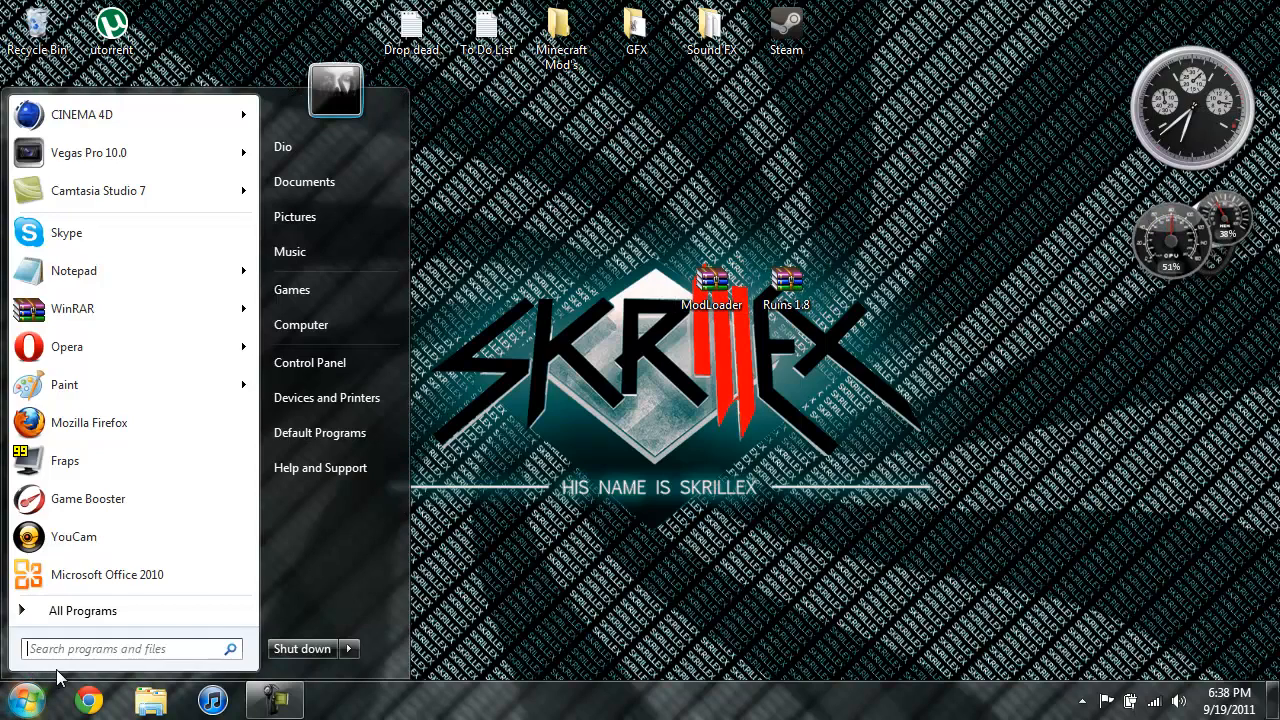
type("%appd")
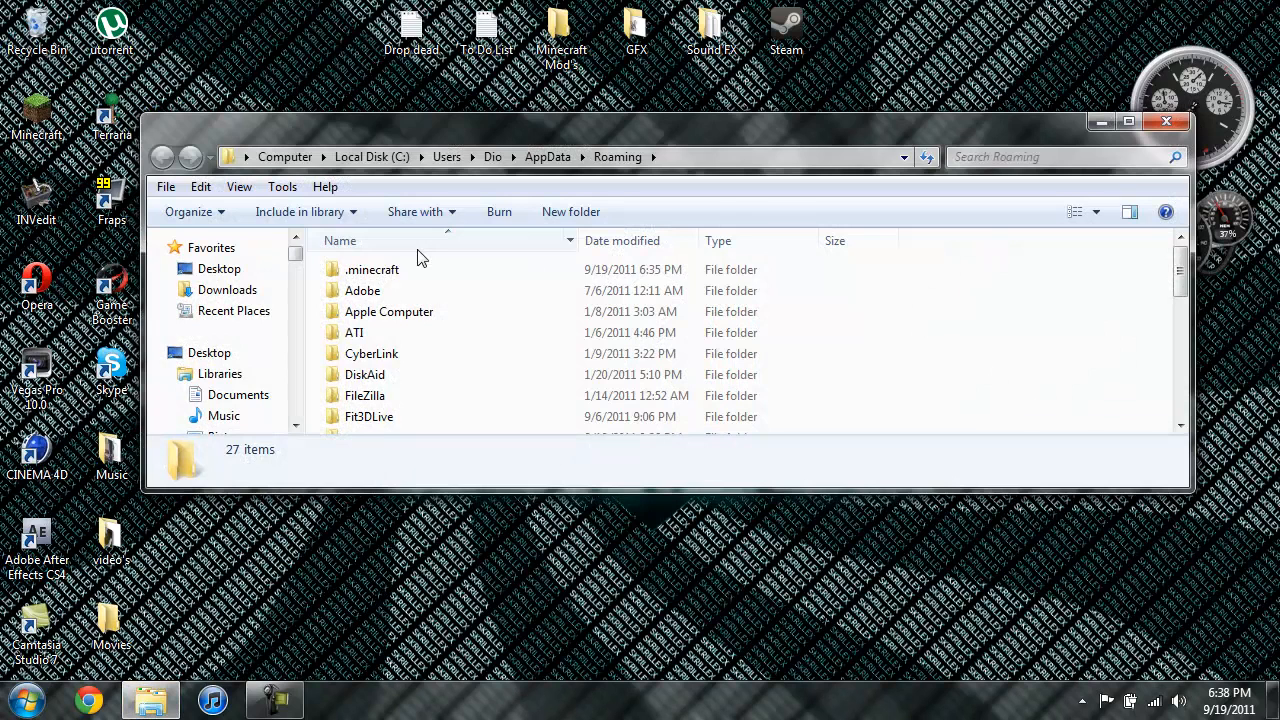
- Open minecraft.jar from .minecraft\bin as a WinRAR archive
left_click(372, 268)
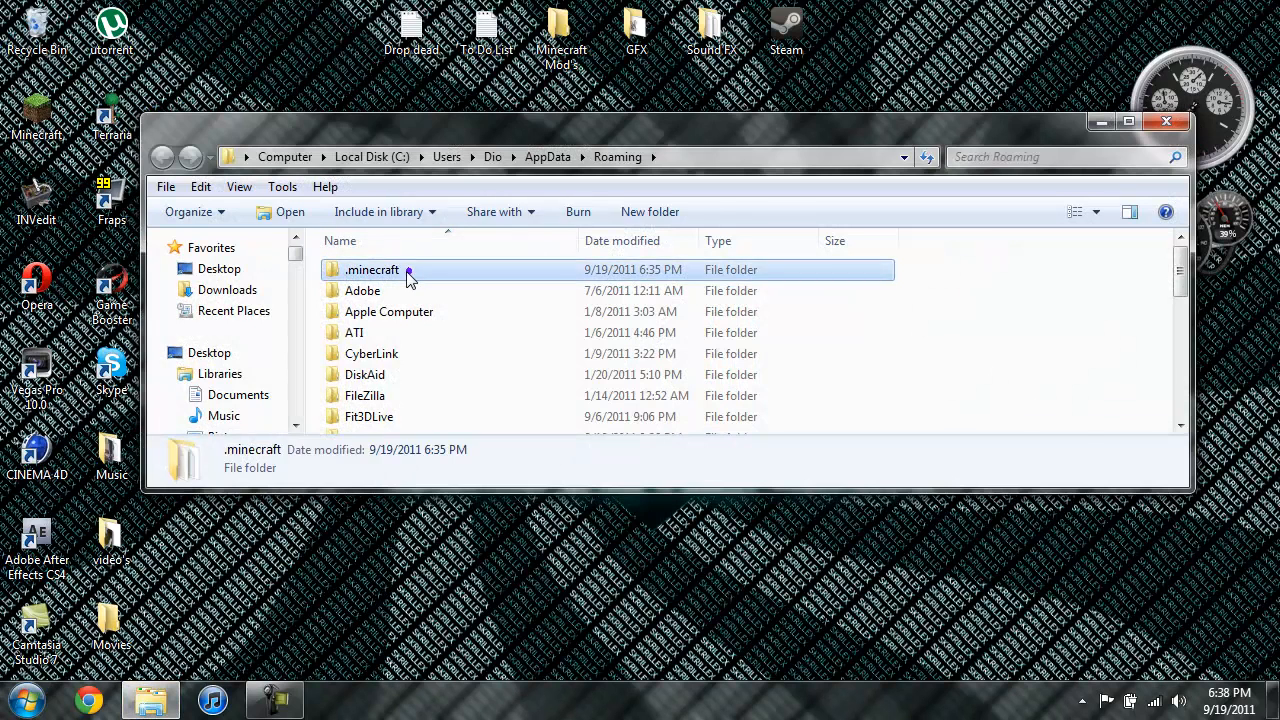
double_click(372, 268)
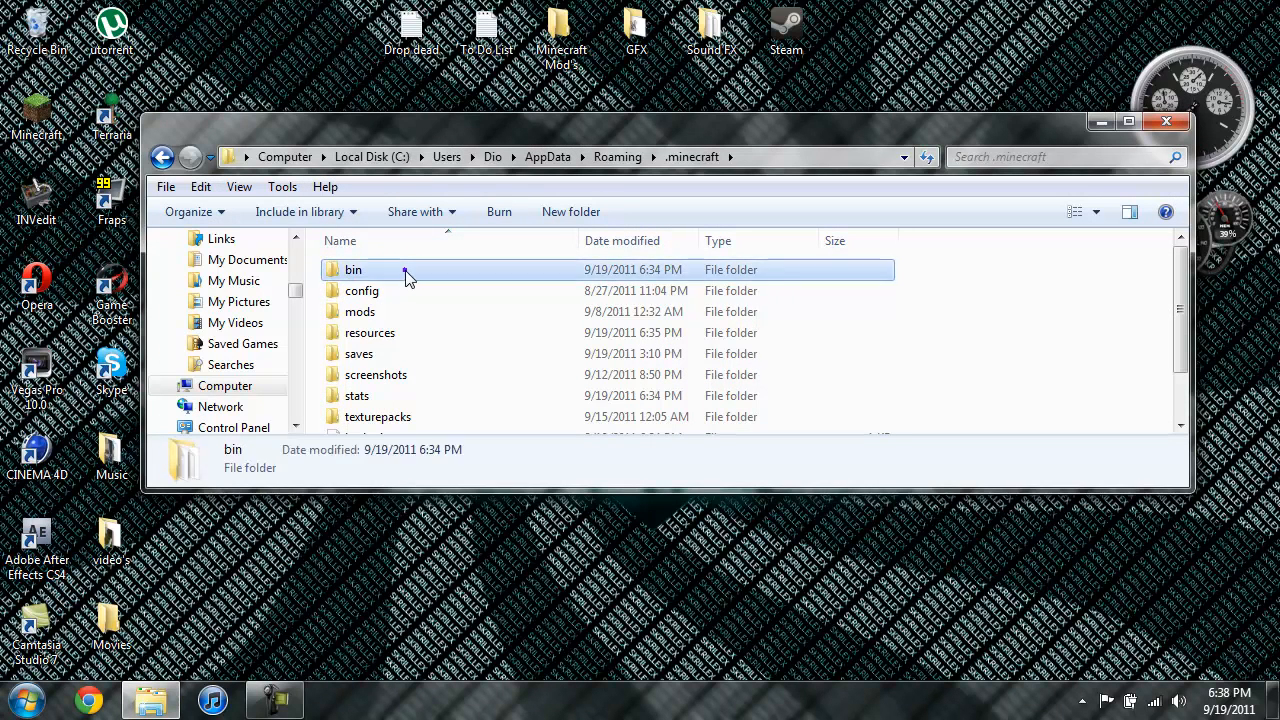
double_click(352, 268)
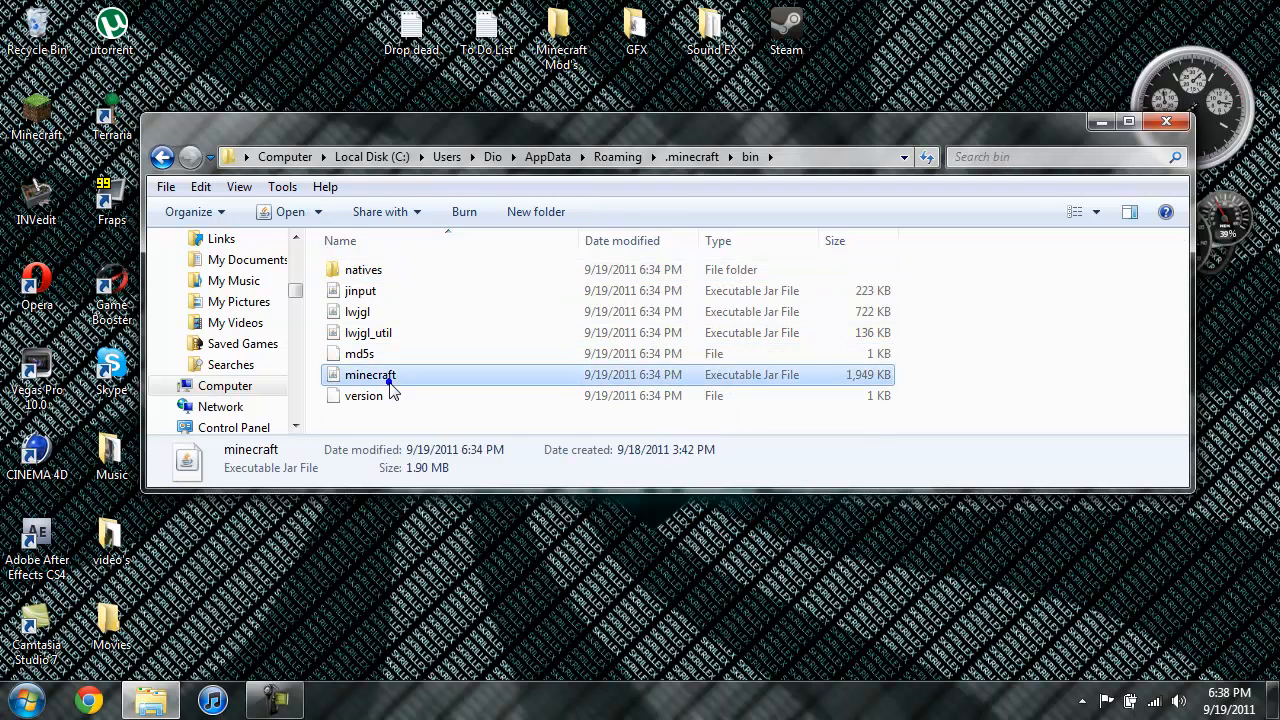
right_click(370, 374)
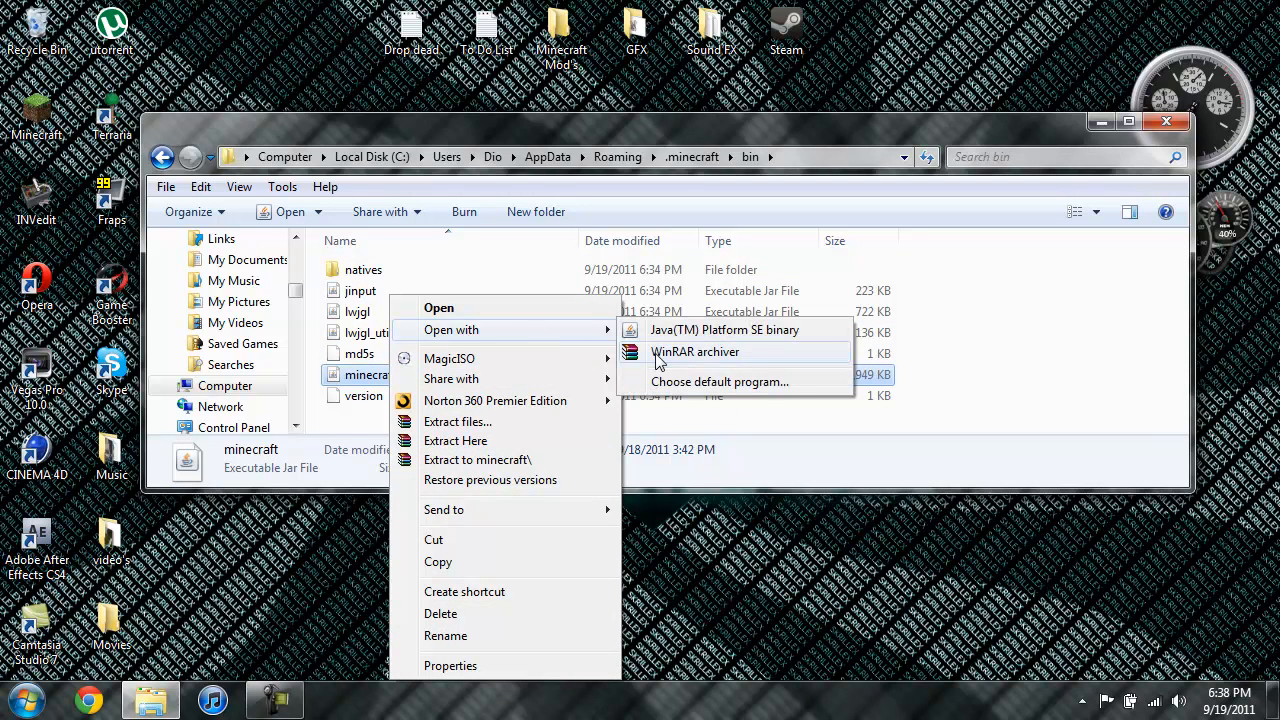
left_click(694, 352)
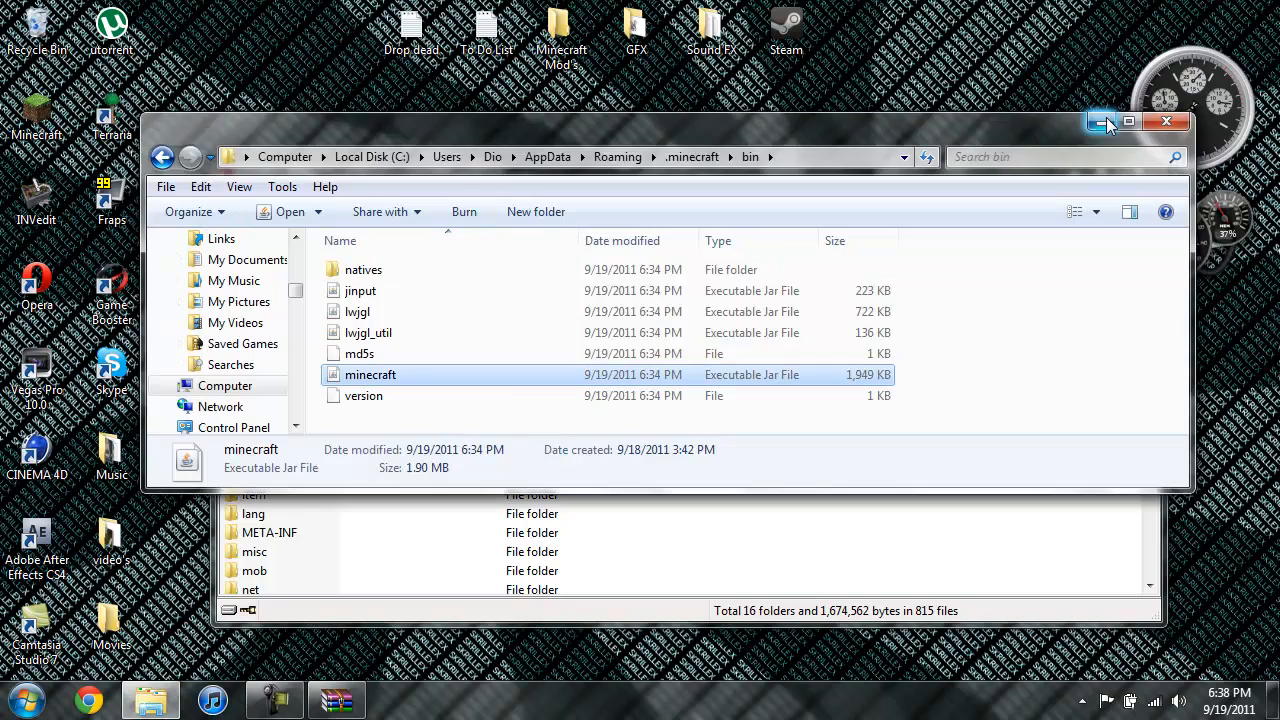
double_click(370, 374)
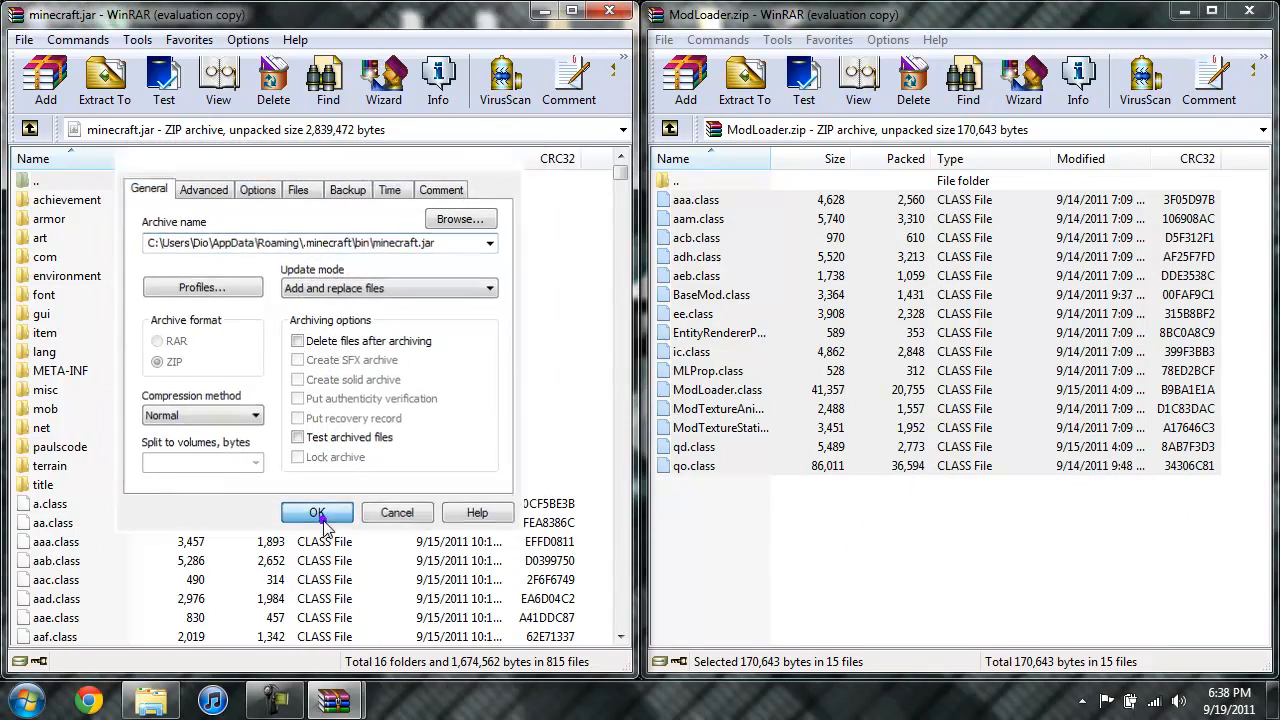
- Confirm adding the ModLoader classes to minecraft.jar and close the ModLoader.zip window
left_click(316, 512)
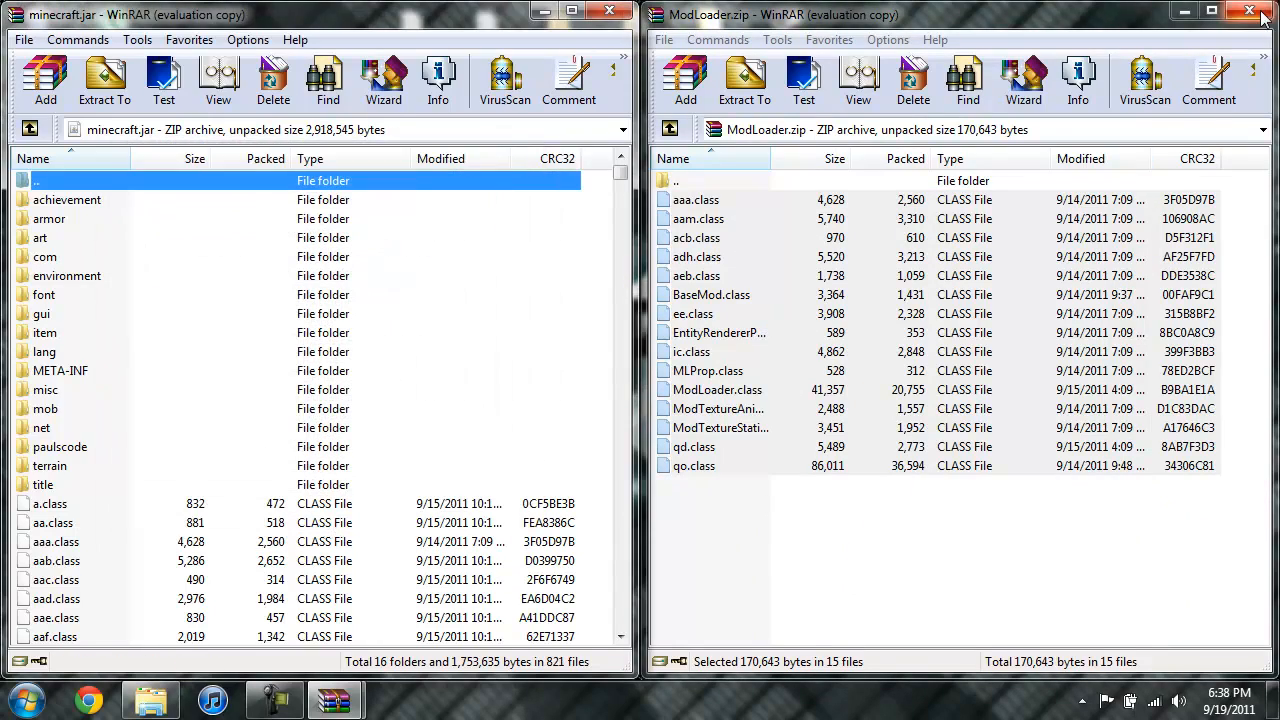
left_click(1248, 12)
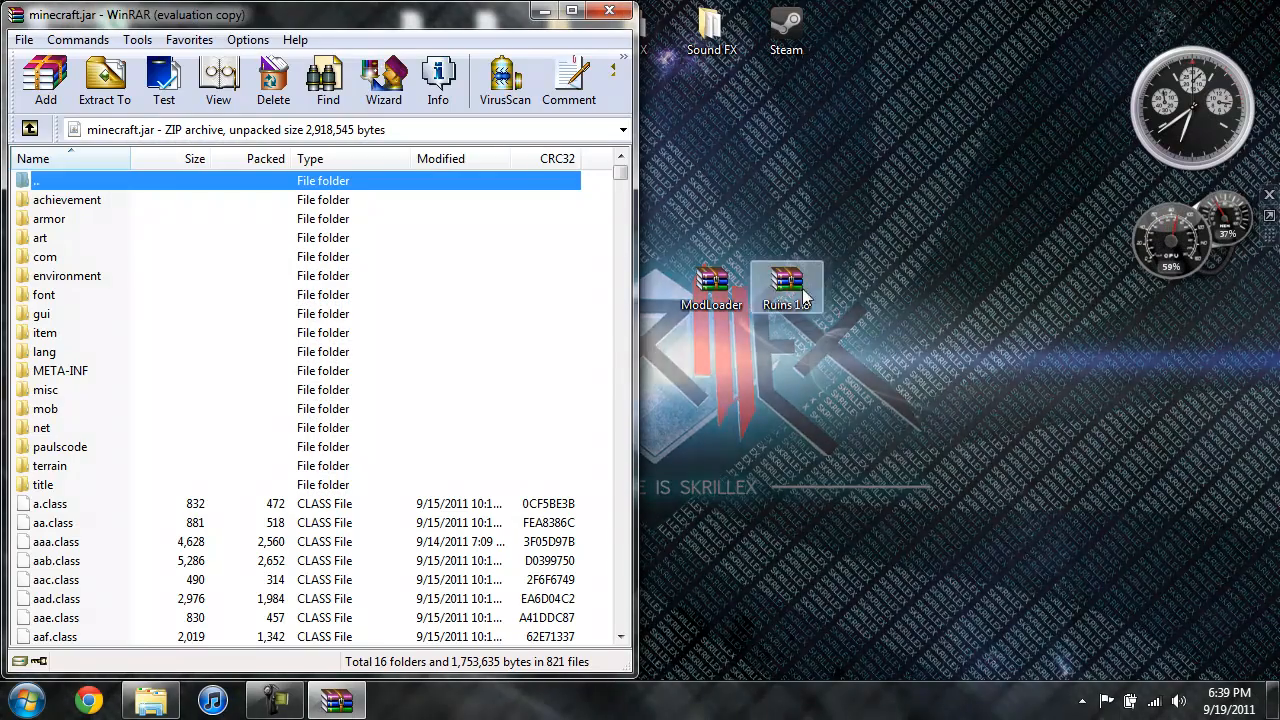
- Add the class files from Ruins 1.8.zip's bin folder into minecraft.jar, now listing 833 files
double_click(788, 284)
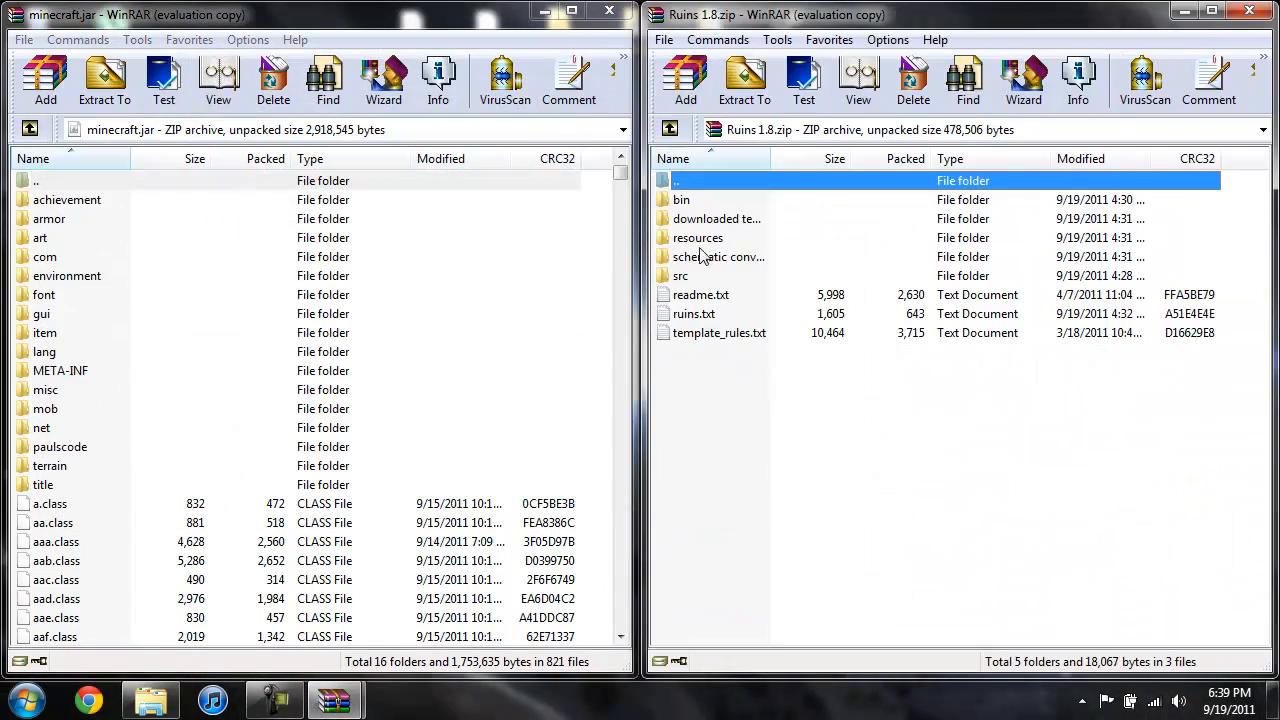
double_click(680, 200)
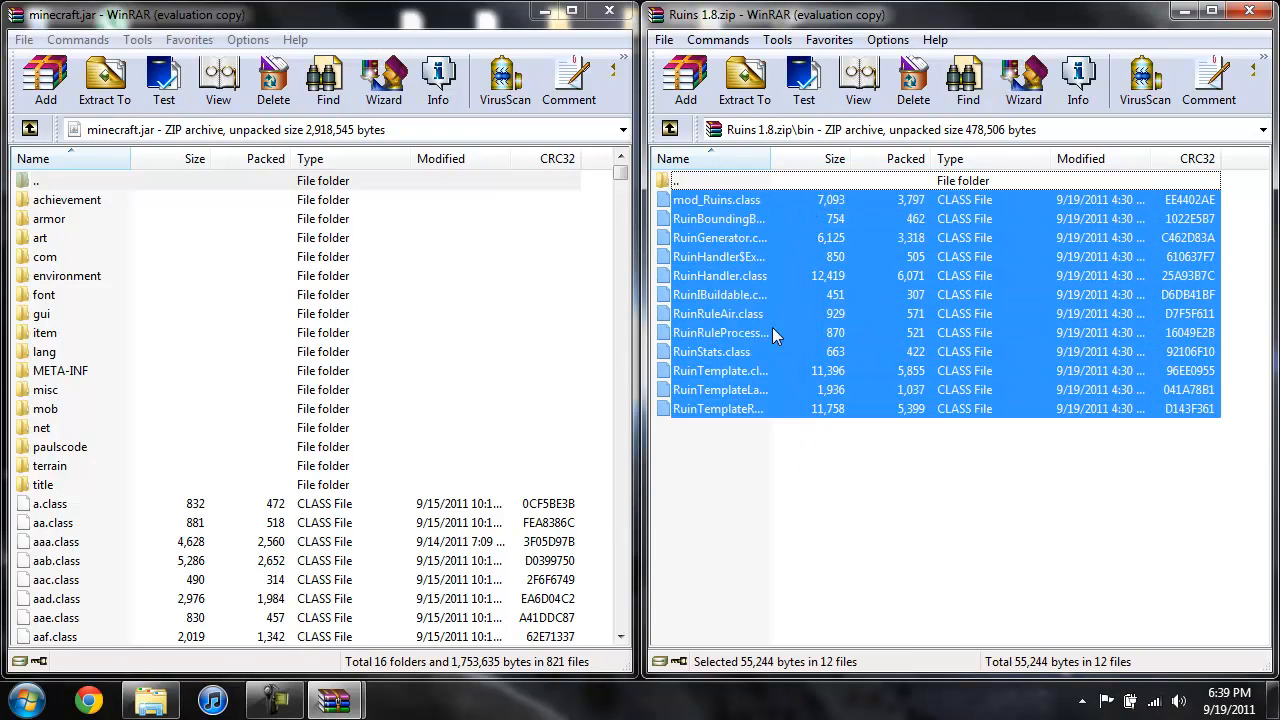
left_click(44, 80)
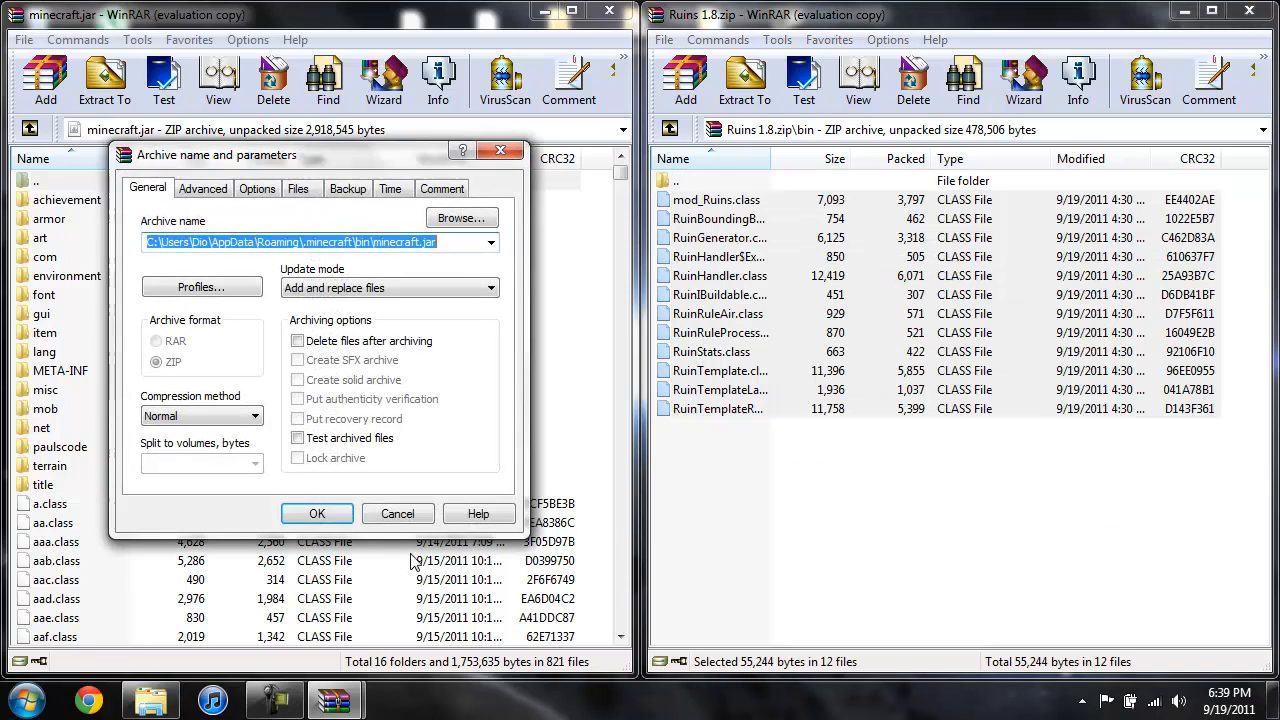
left_click(316, 512)
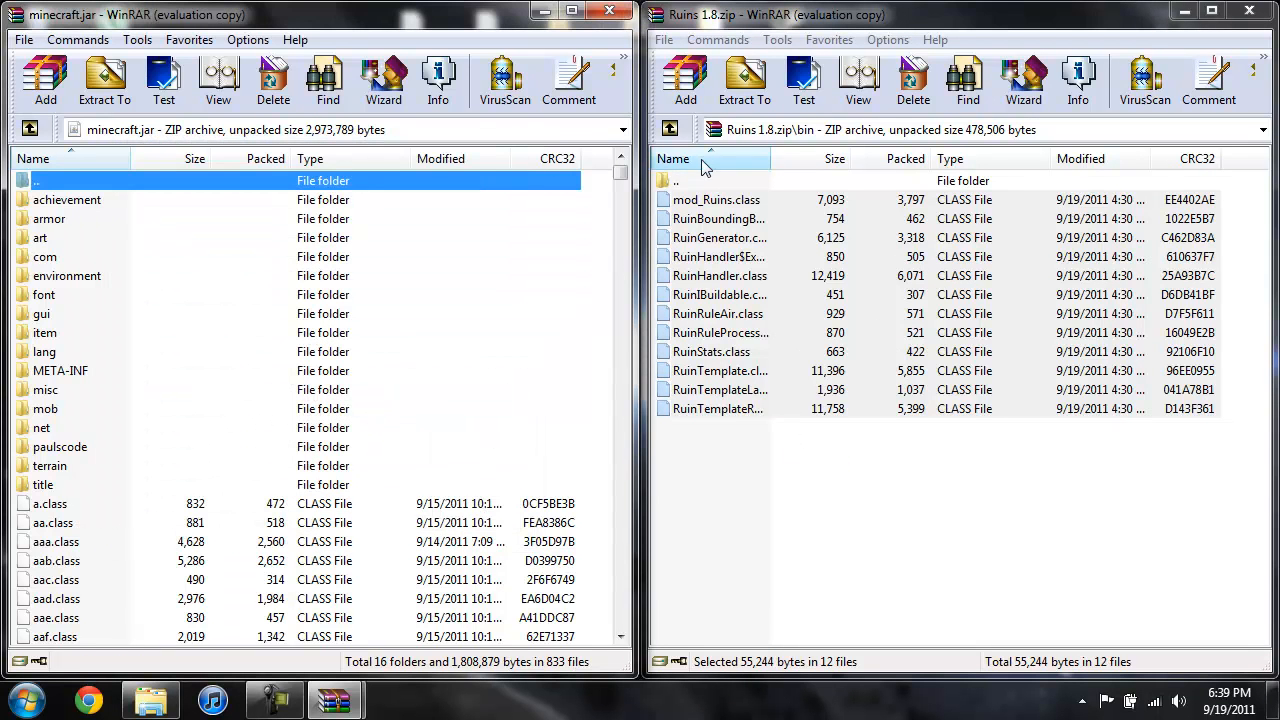
- Delete the META-INF folder from minecraft.jar and close that archive window
left_click(670, 128)
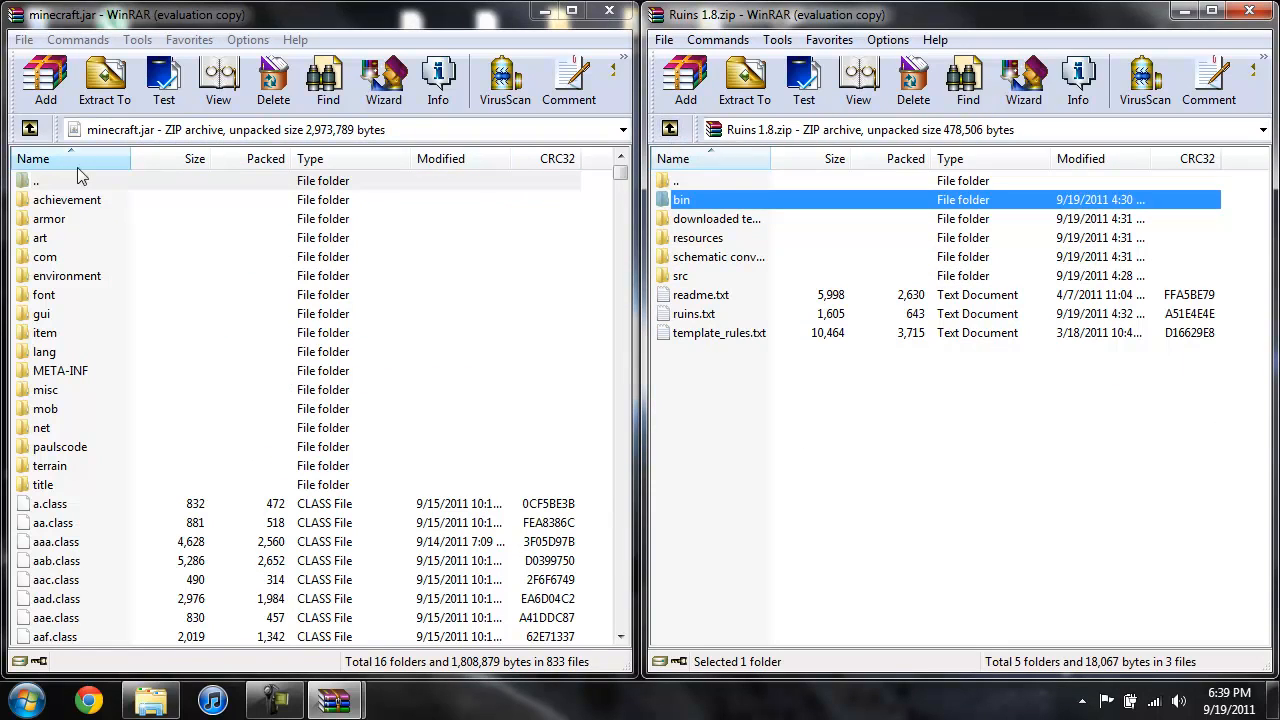
mouse_move(50, 392)
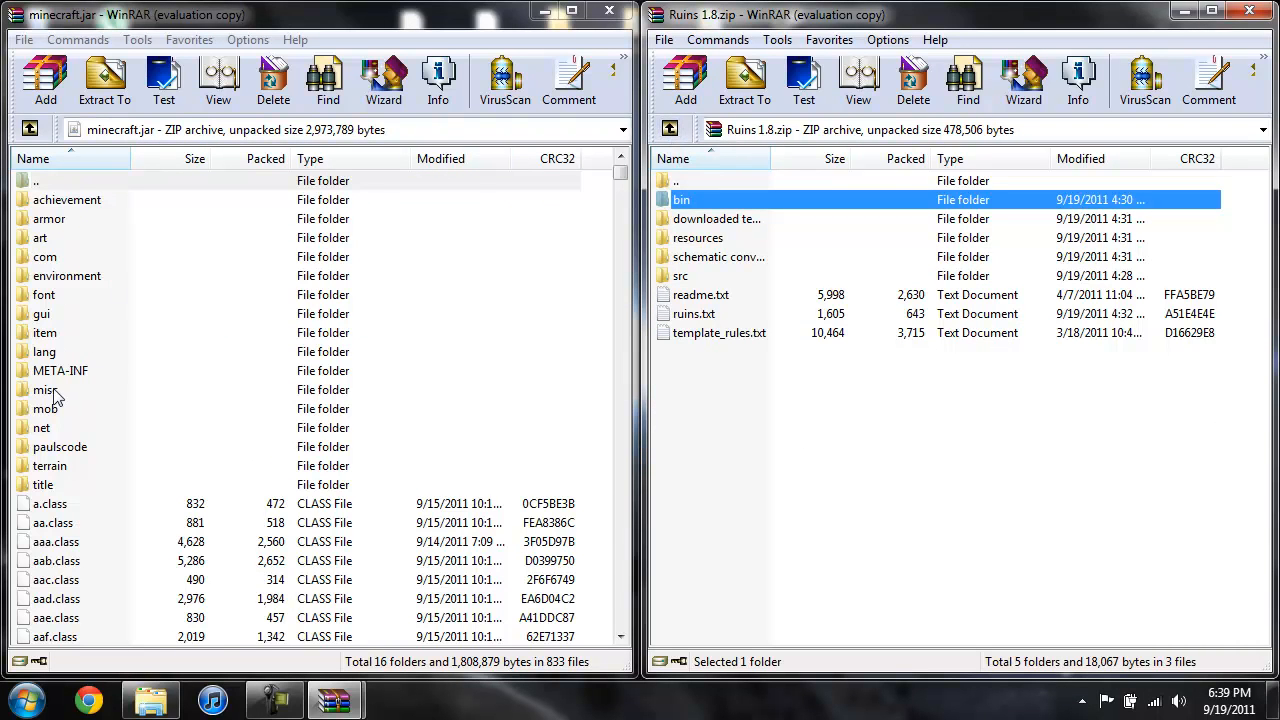
right_click(60, 370)
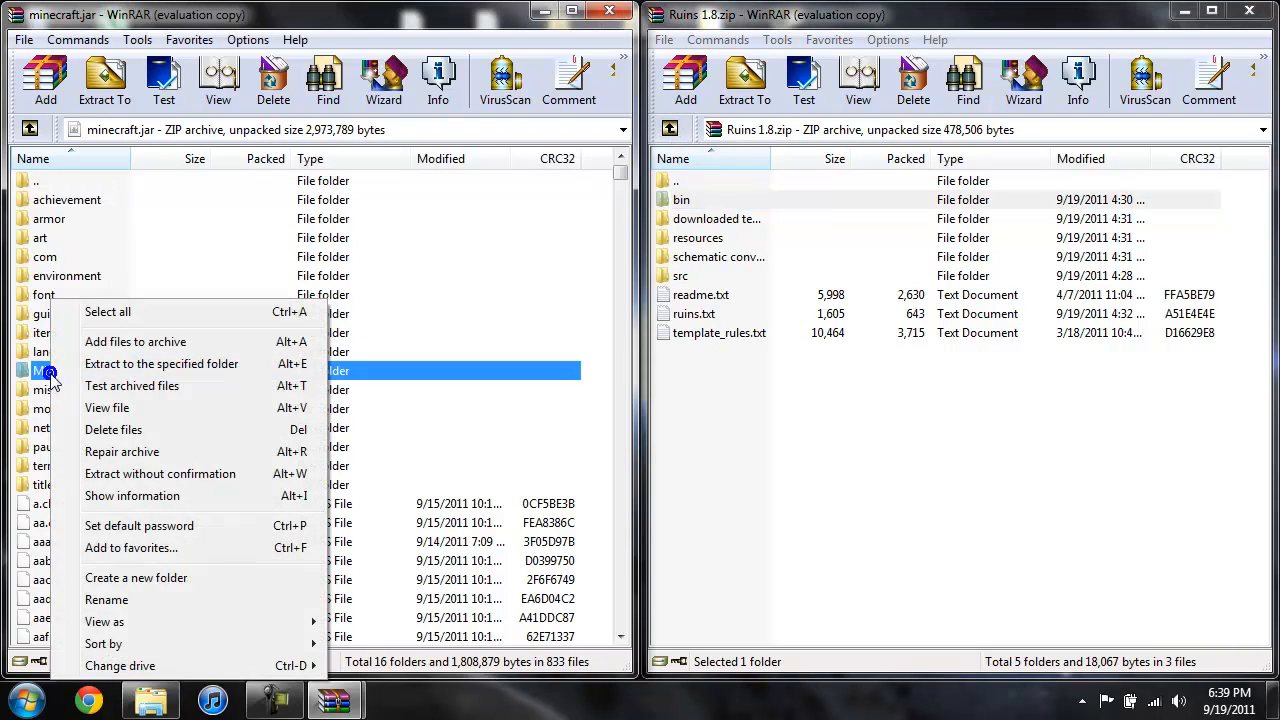
left_click(112, 428)
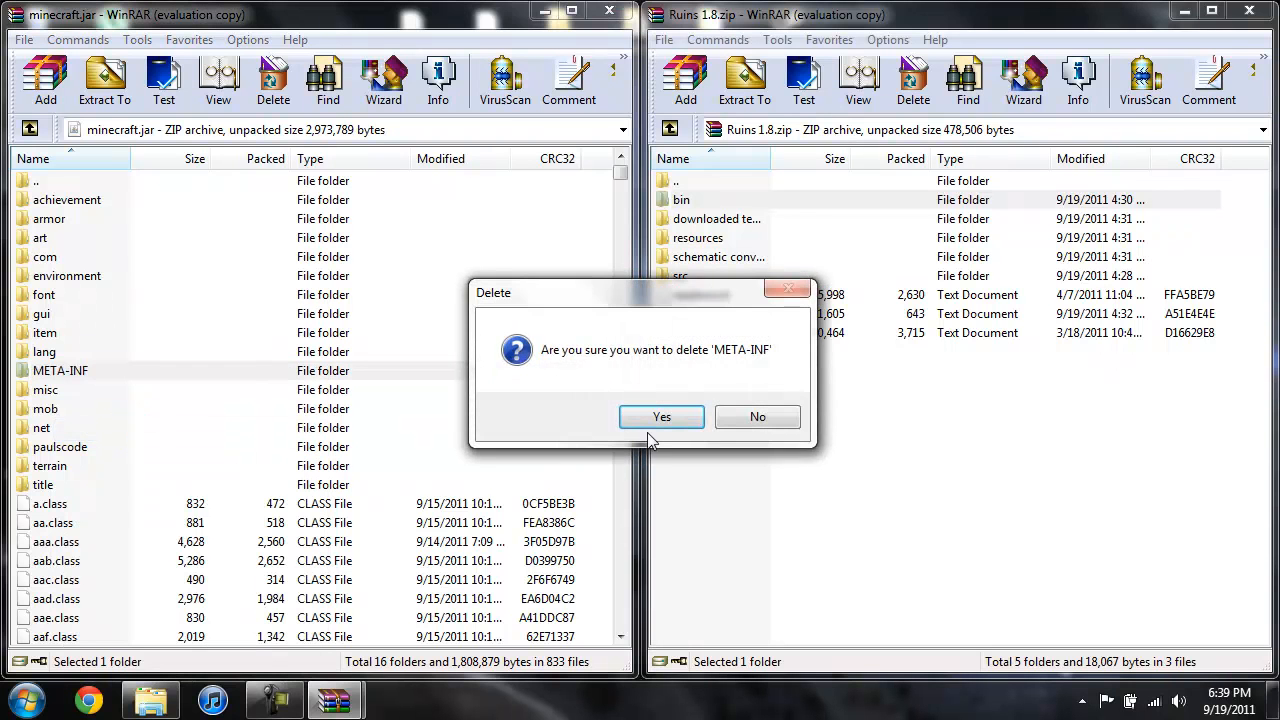
left_click(660, 418)
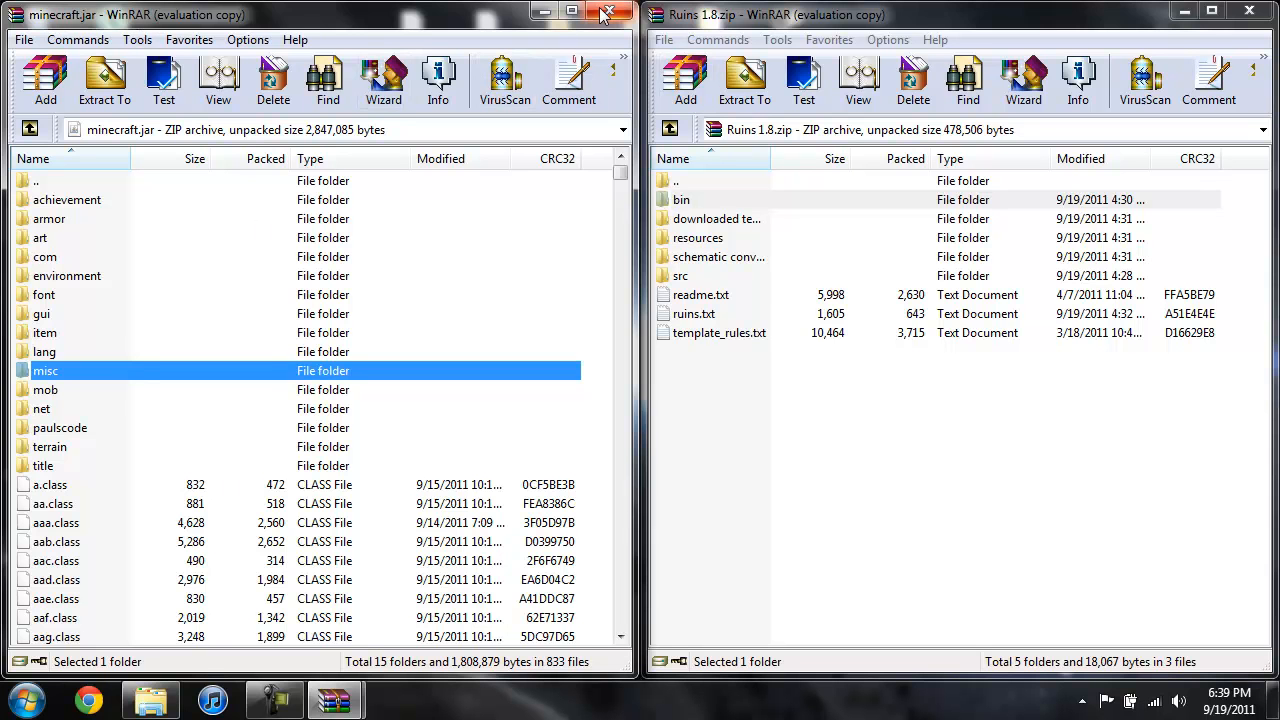
left_click(604, 14)
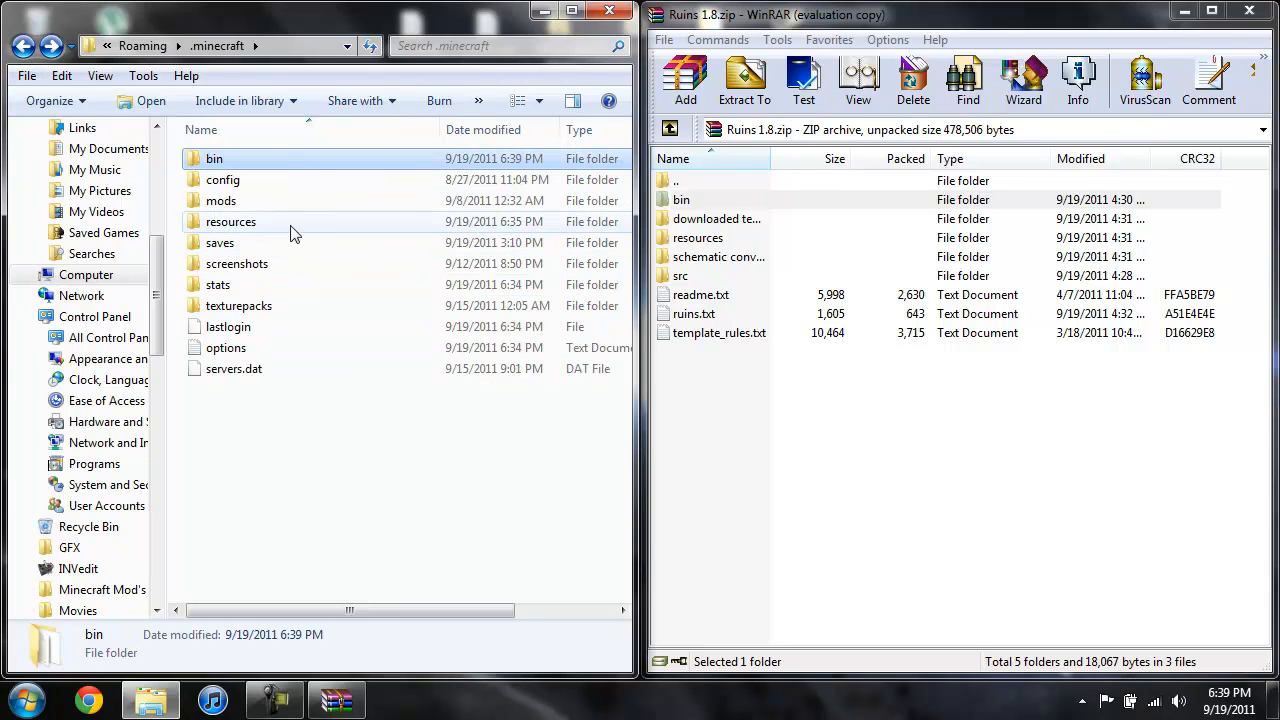
- Copy the archive's ruins folder into .minecraft\resources and return to the .minecraft folder
double_click(232, 220)
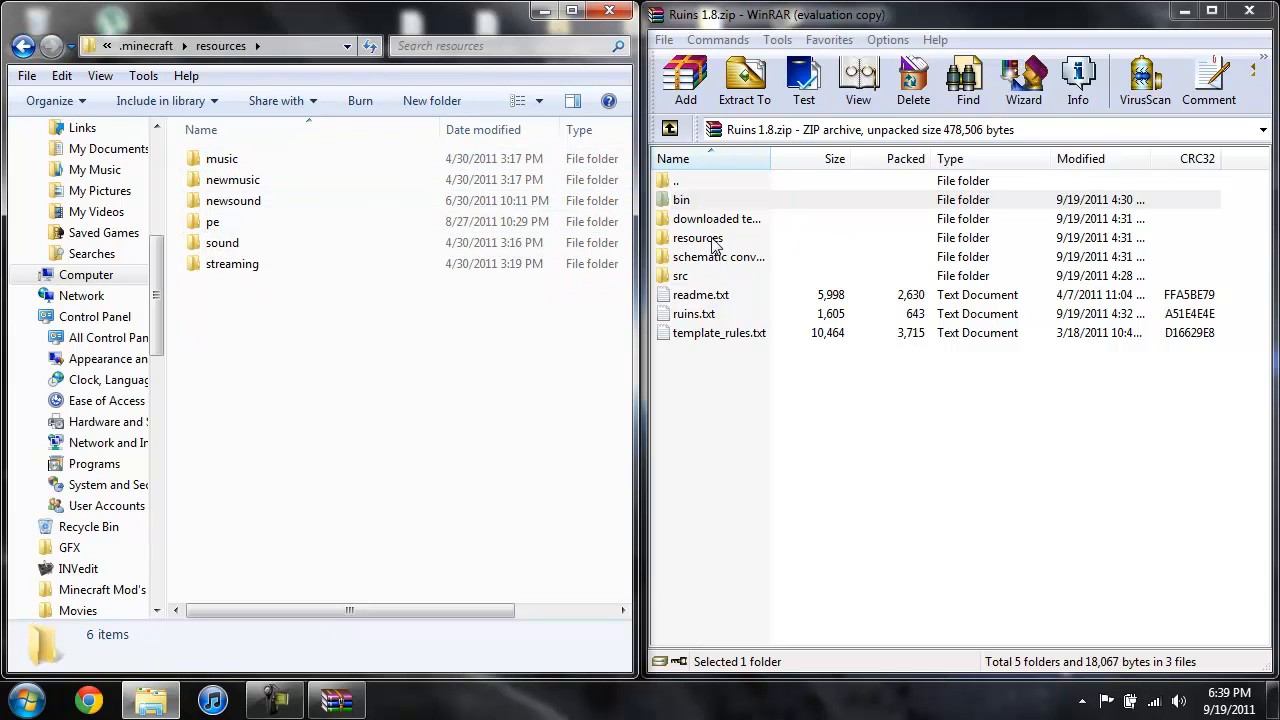
double_click(696, 236)
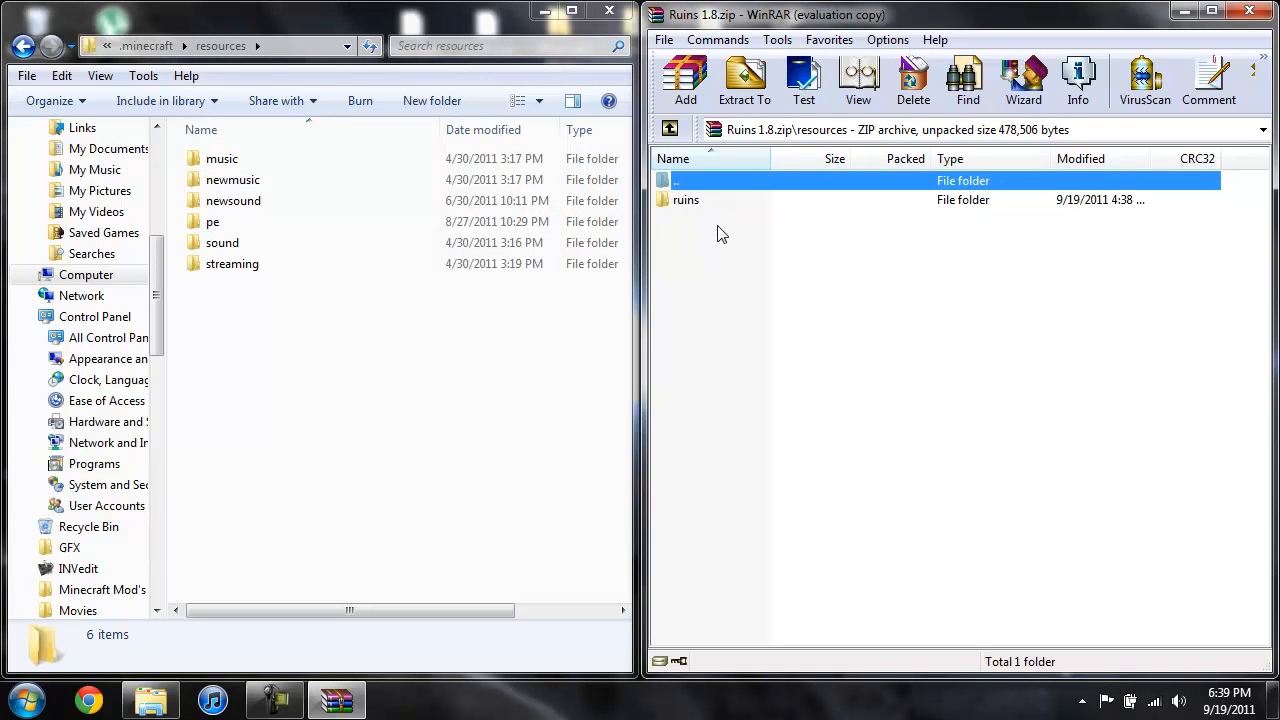
mouse_move(698, 206)
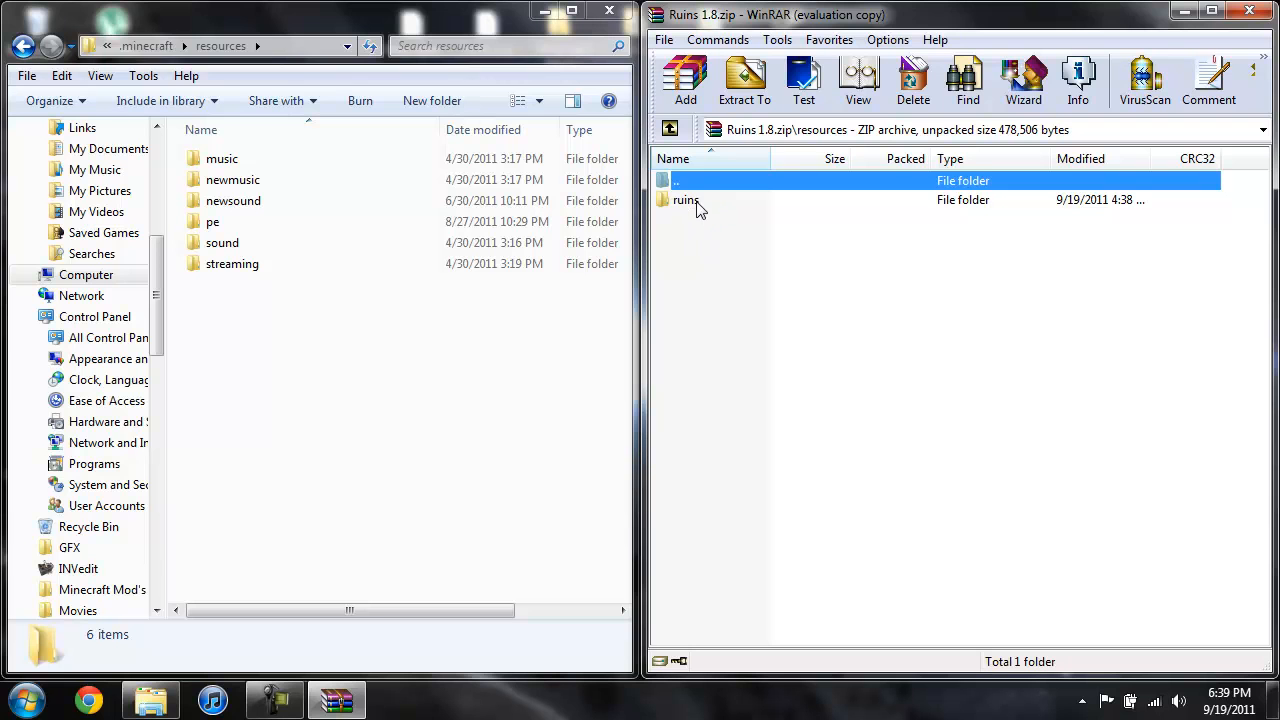
left_click(686, 200)
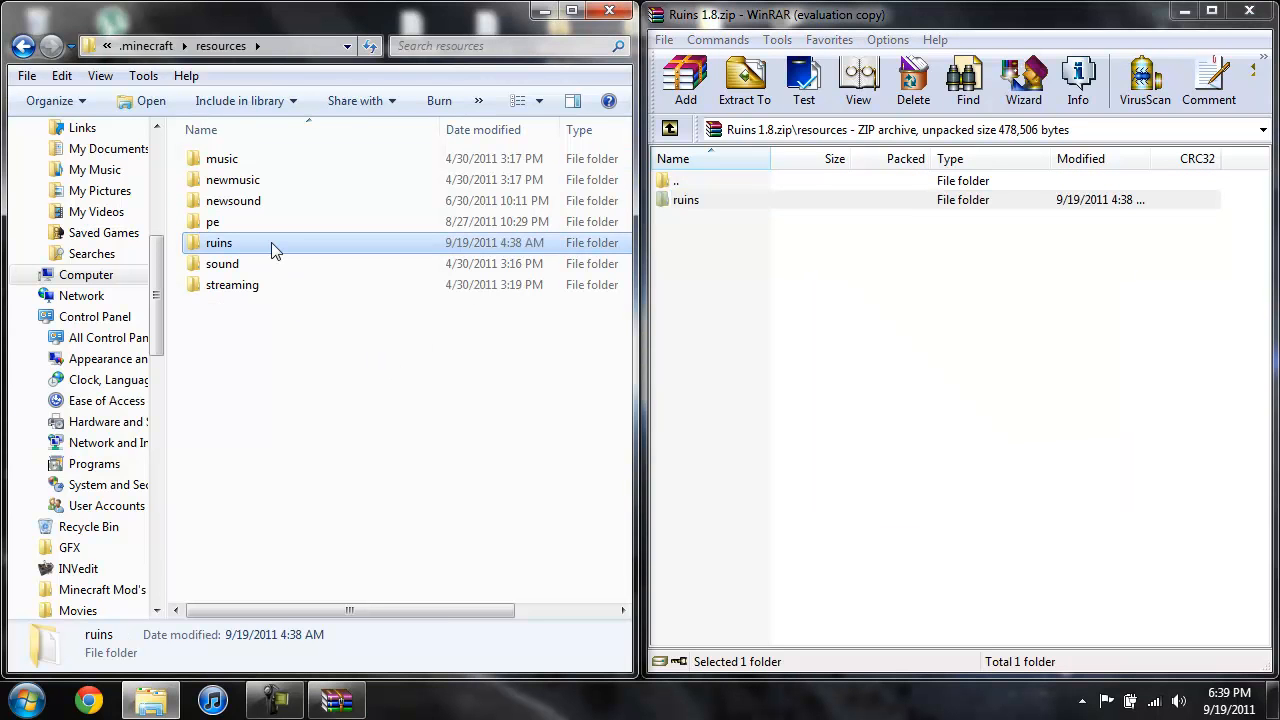
left_click(668, 130)
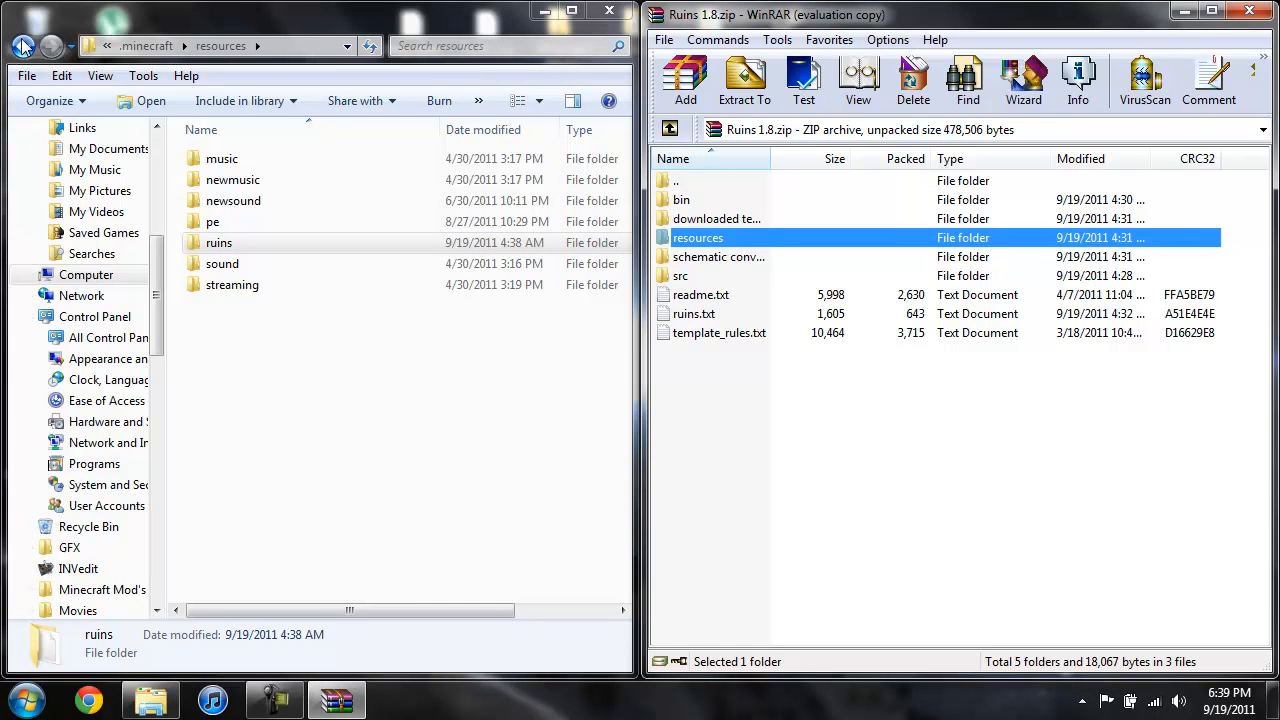
left_click(24, 46)
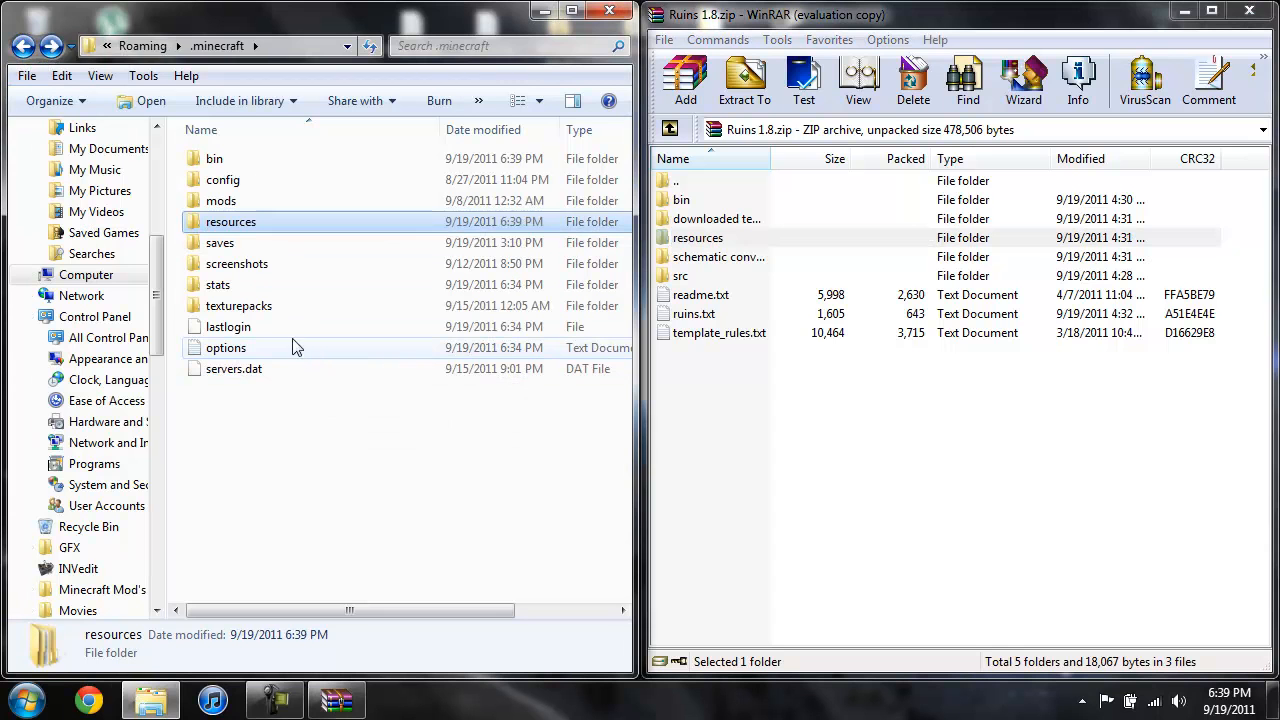
- Copy ruins.txt into .minecraft and close the remaining windows back to the desktop
left_click(694, 312)
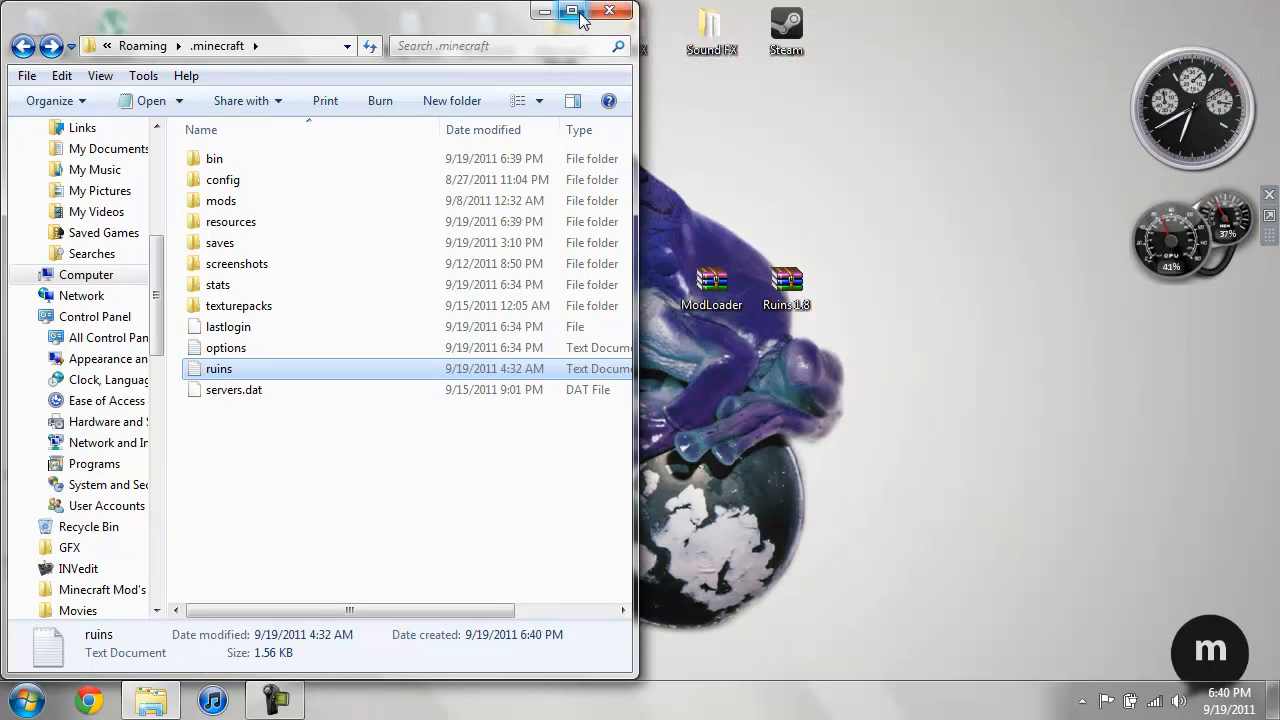
left_click(572, 12)
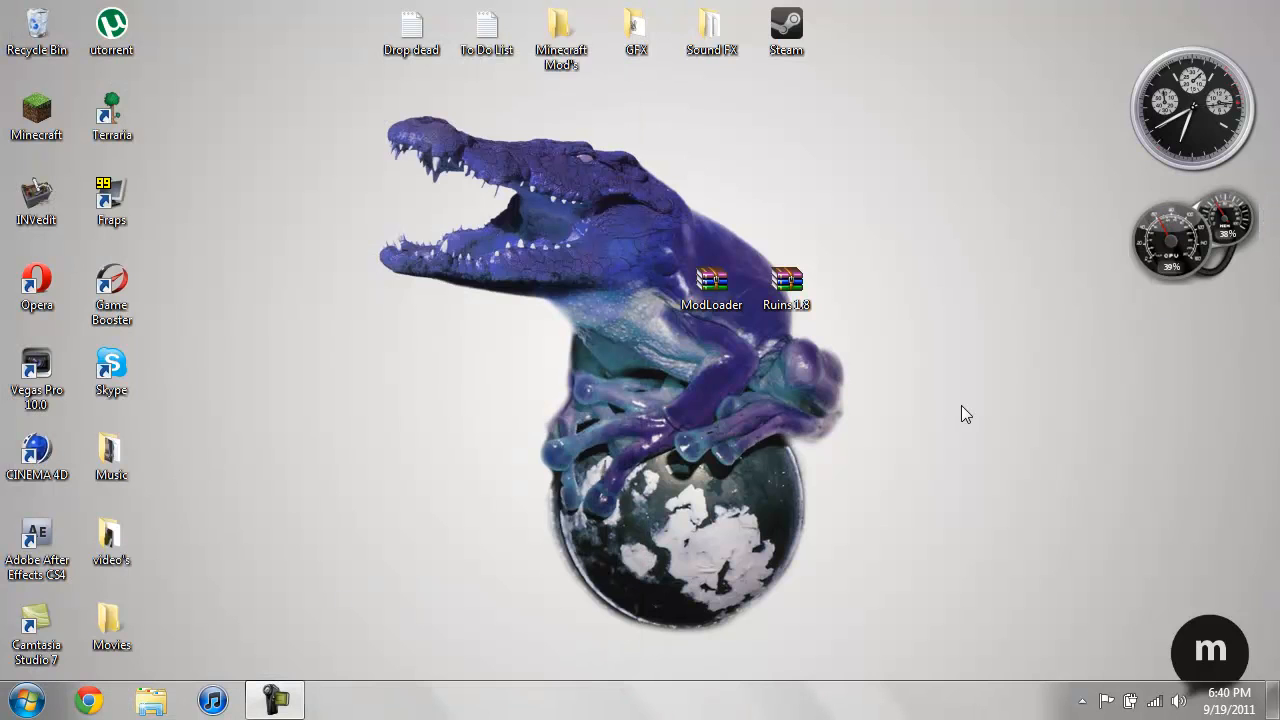
mouse_move(316, 656)
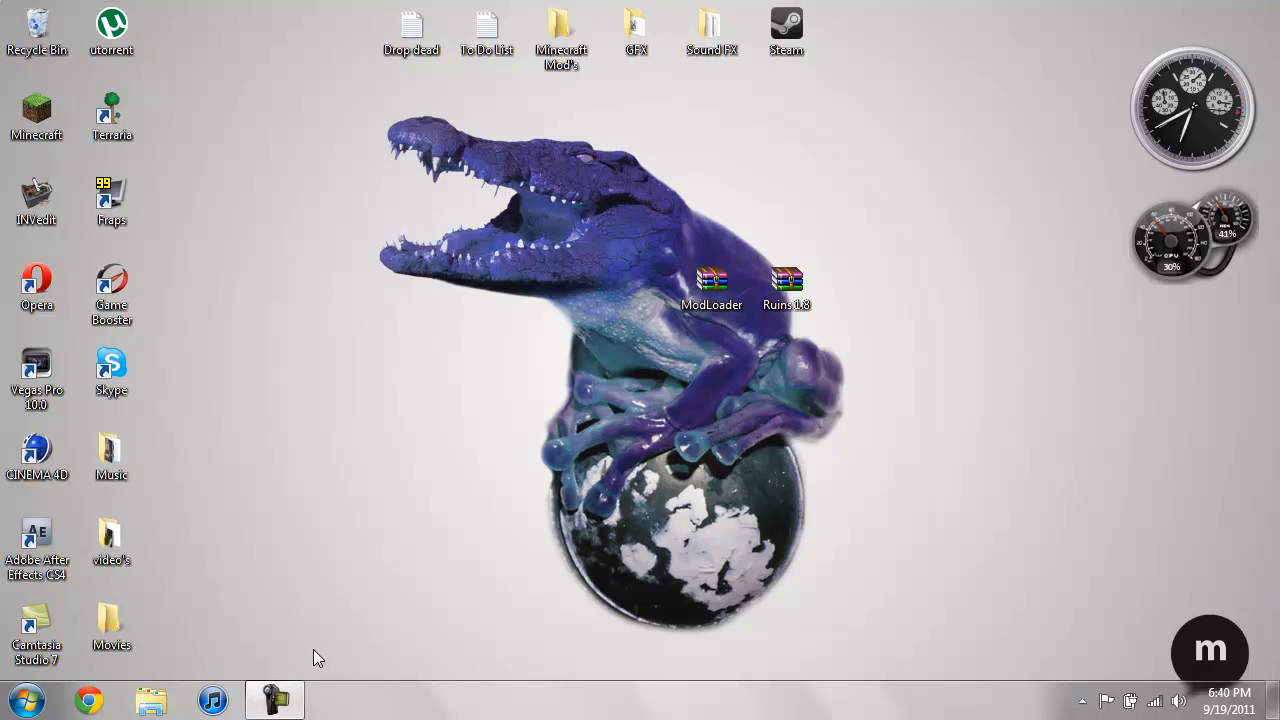
left_click(276, 698)
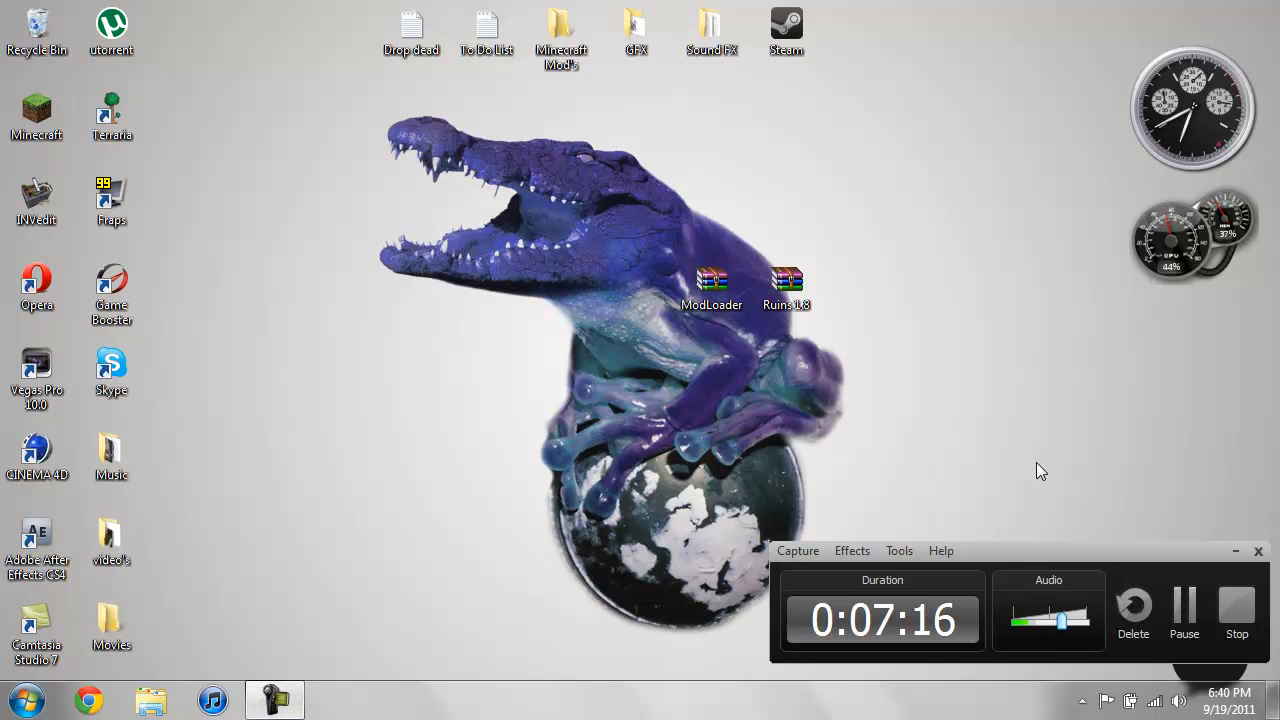
mouse_move(1184, 600)
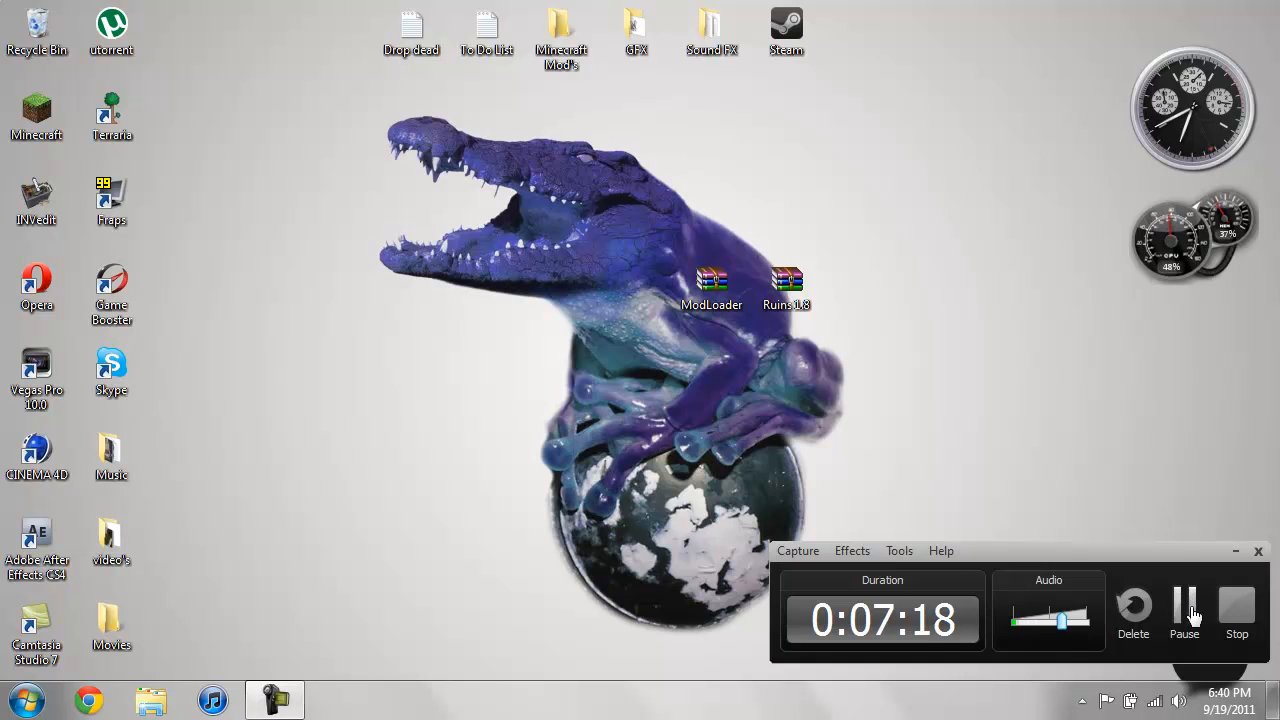